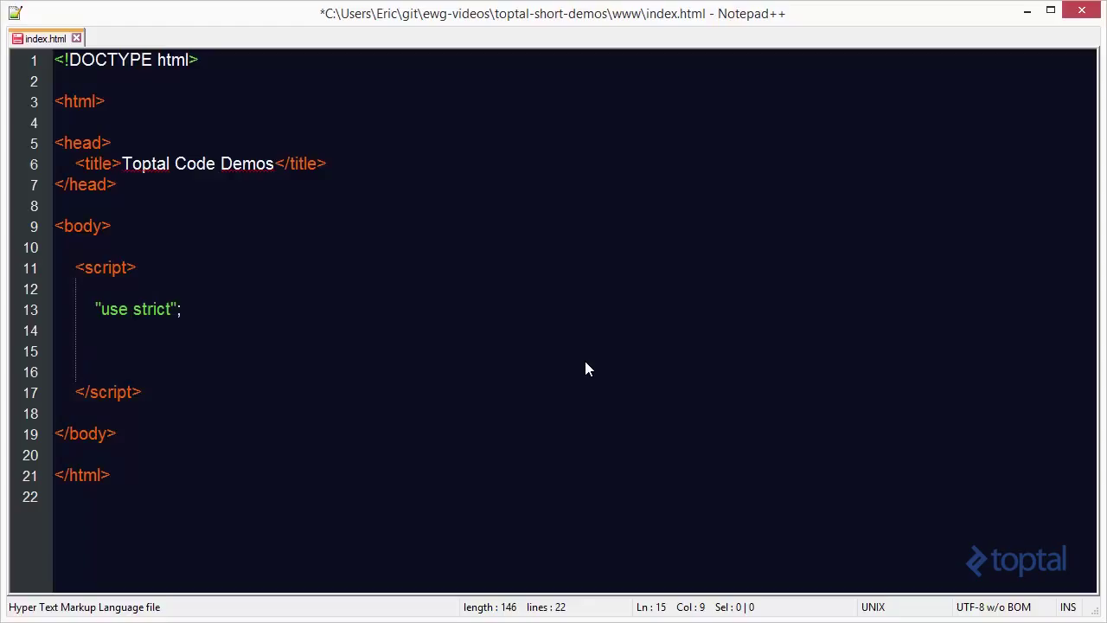
Step: Write var colors = [ 'red', 'blue', 'green', 'black', 'blue', 'yellow' ]; below the use strict line
text(var color)
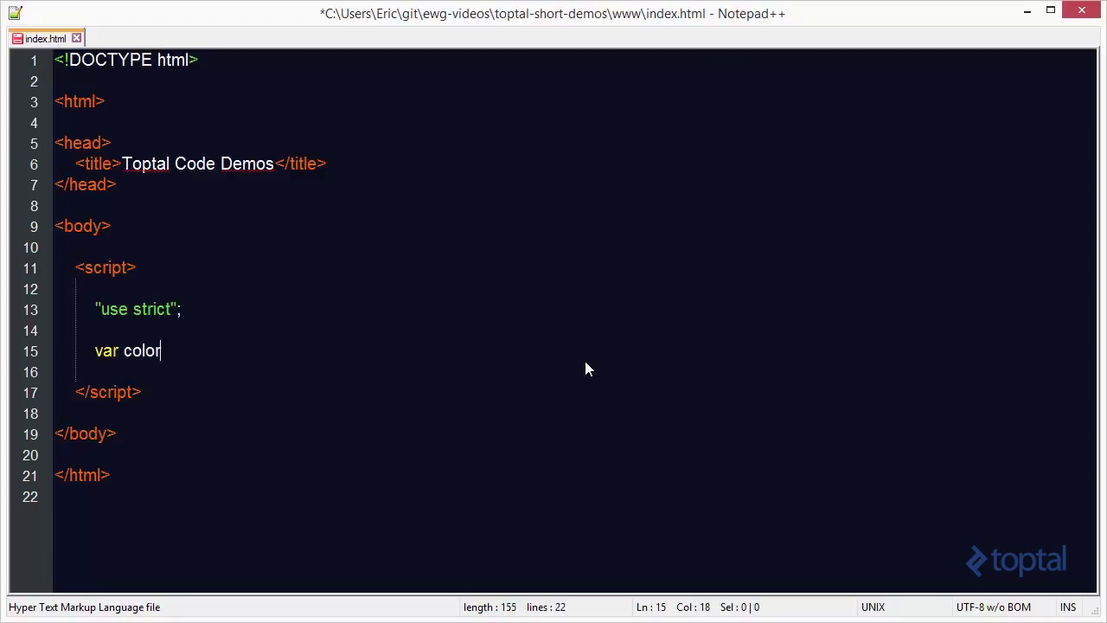
text(s = [ ')
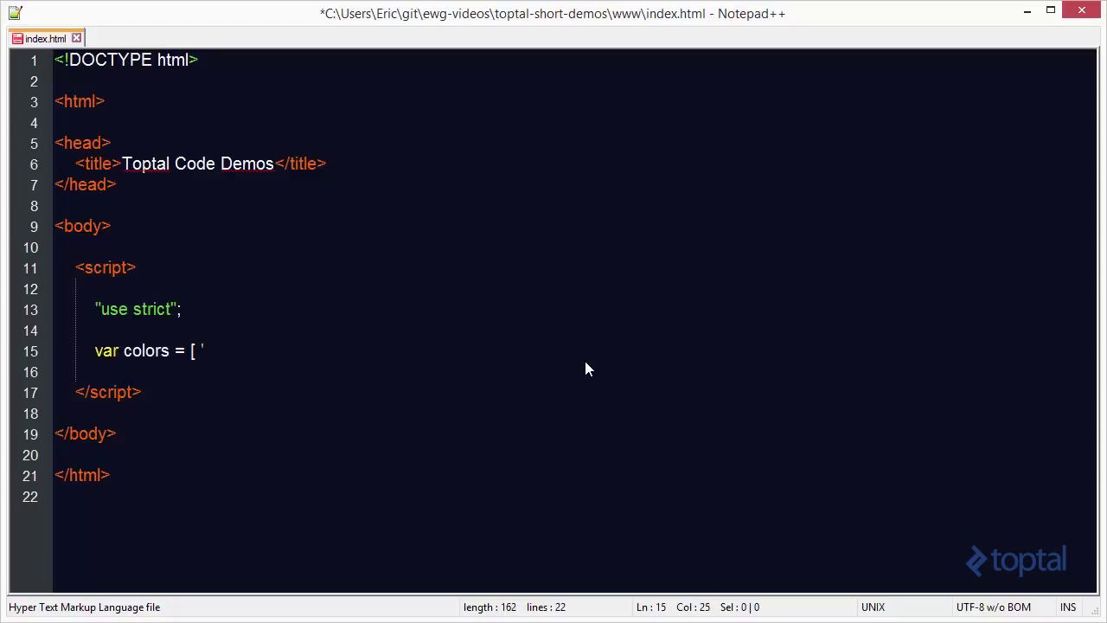
text(red', blu)
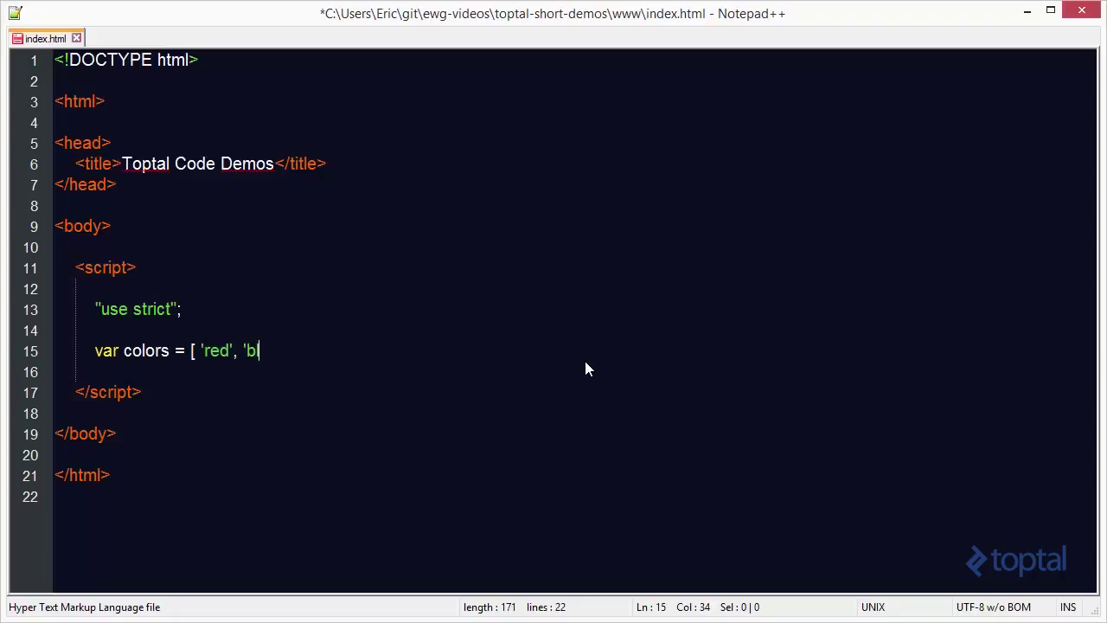
text(lue', 'g)
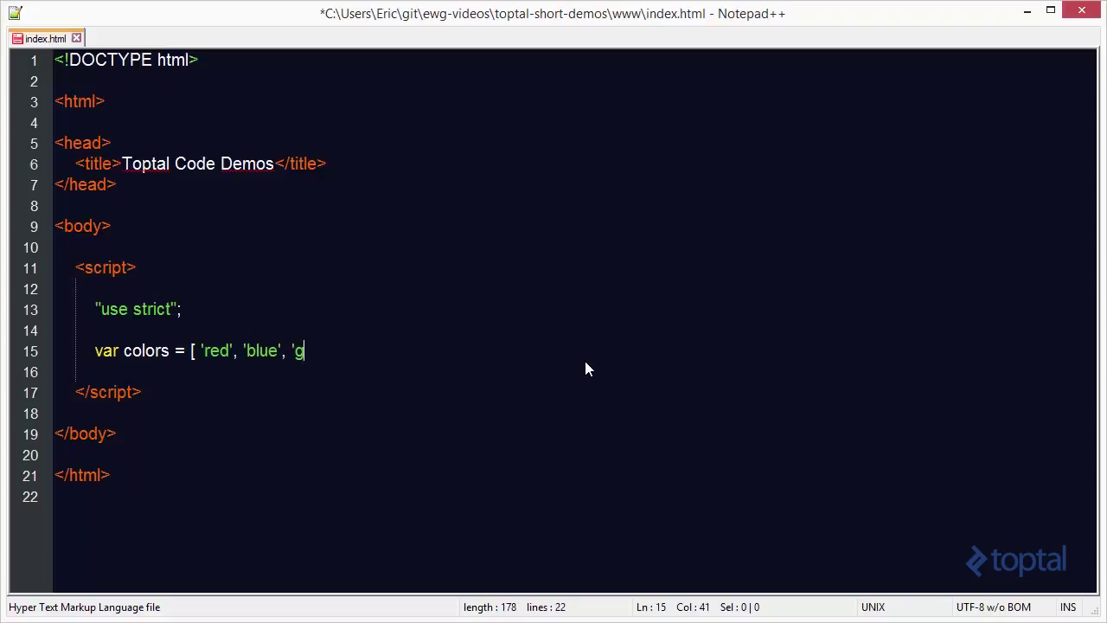
text(reen',)
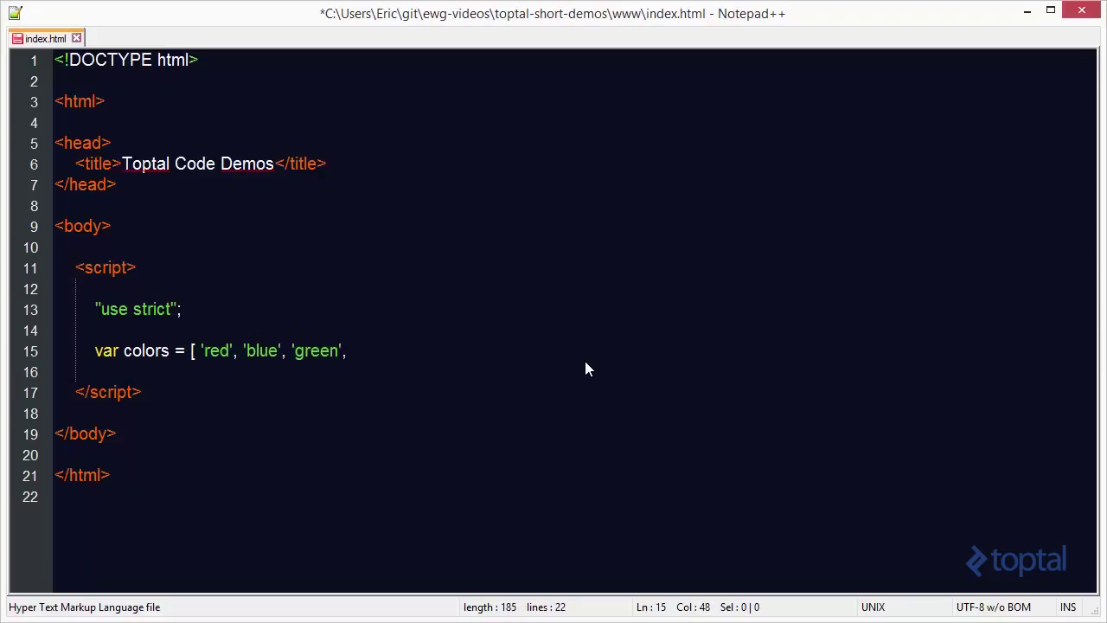
text('black')
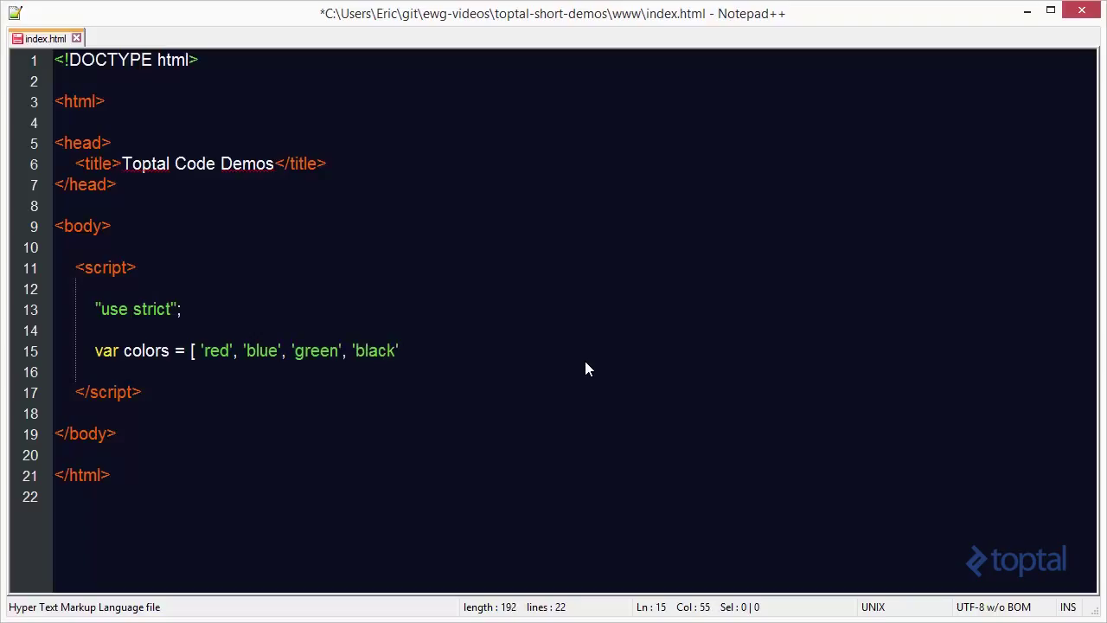
text(, 'blue', 'y)
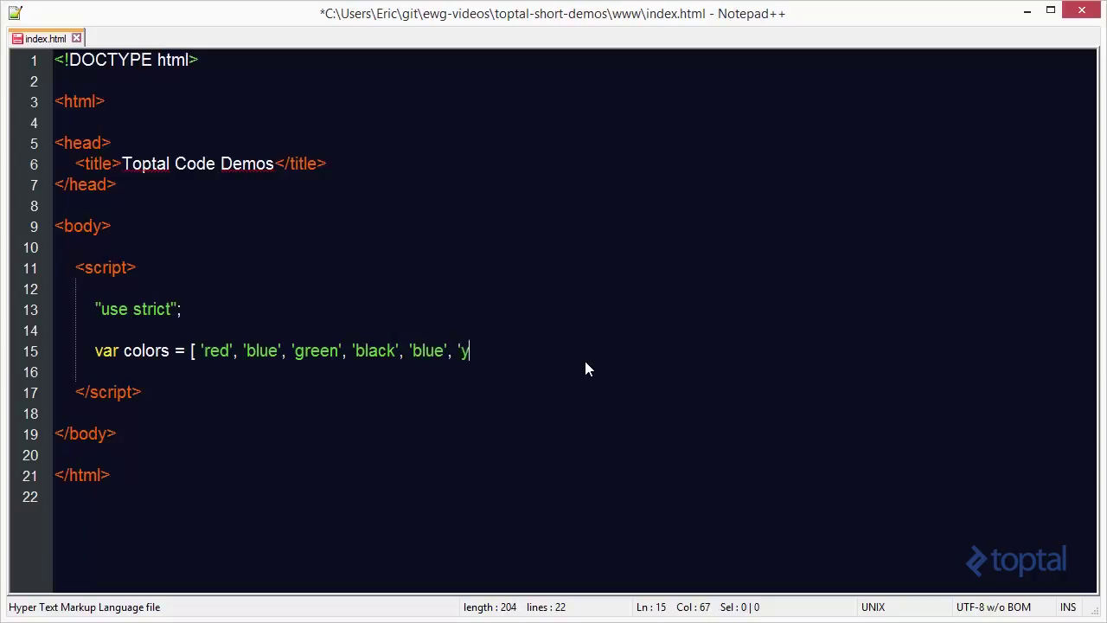
text(ellow')
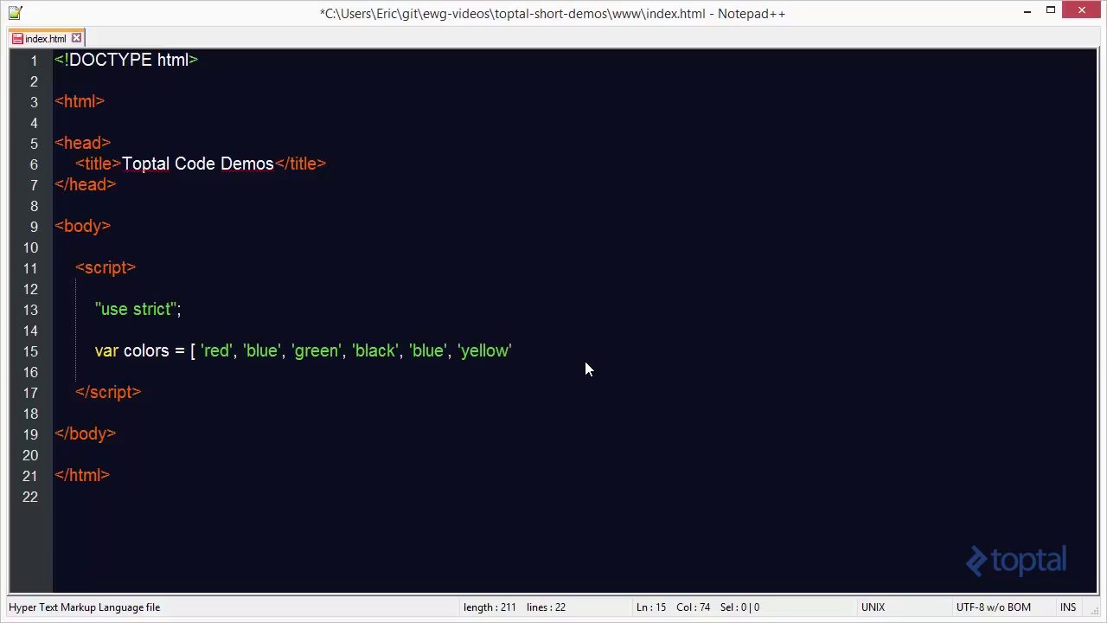
text(];)
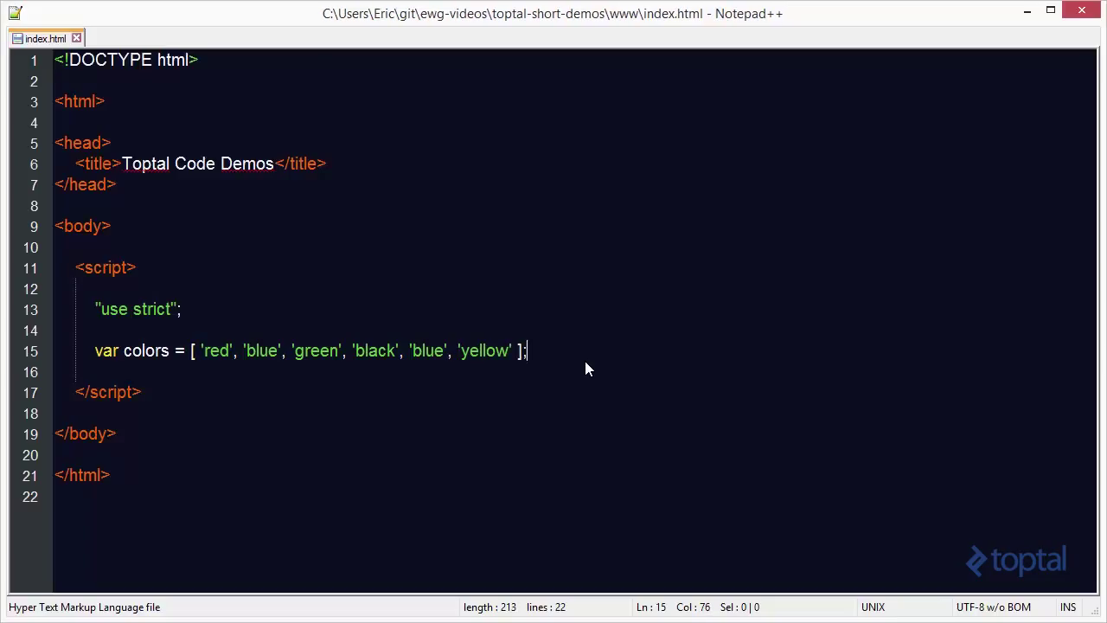
mouse_move(309, 390)
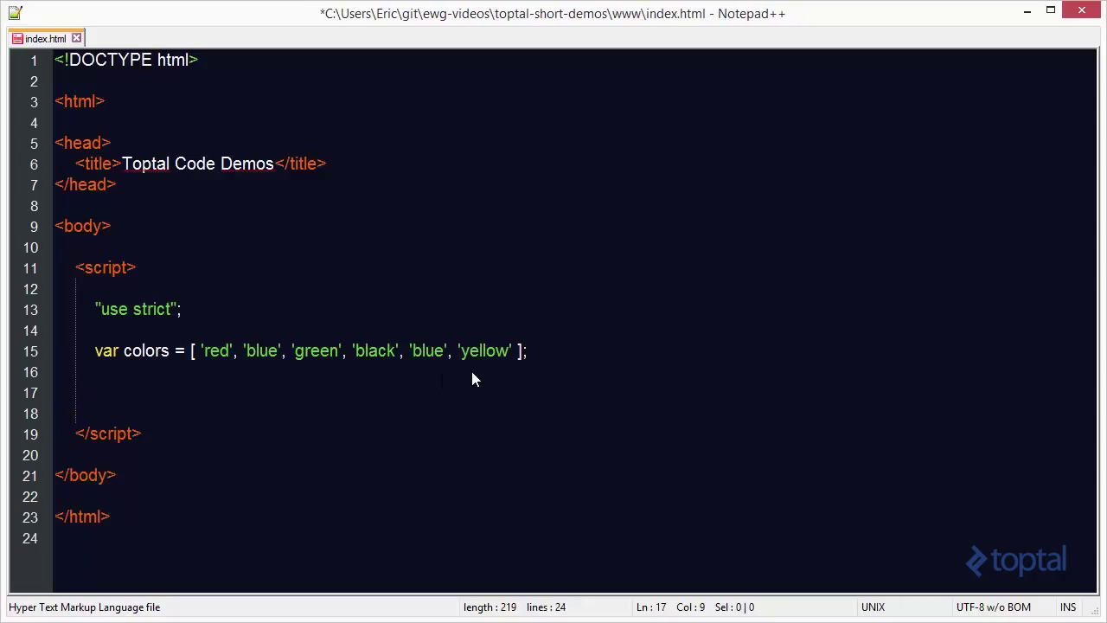
Step: Add console.dir(colors); on the line under the array
text(console)
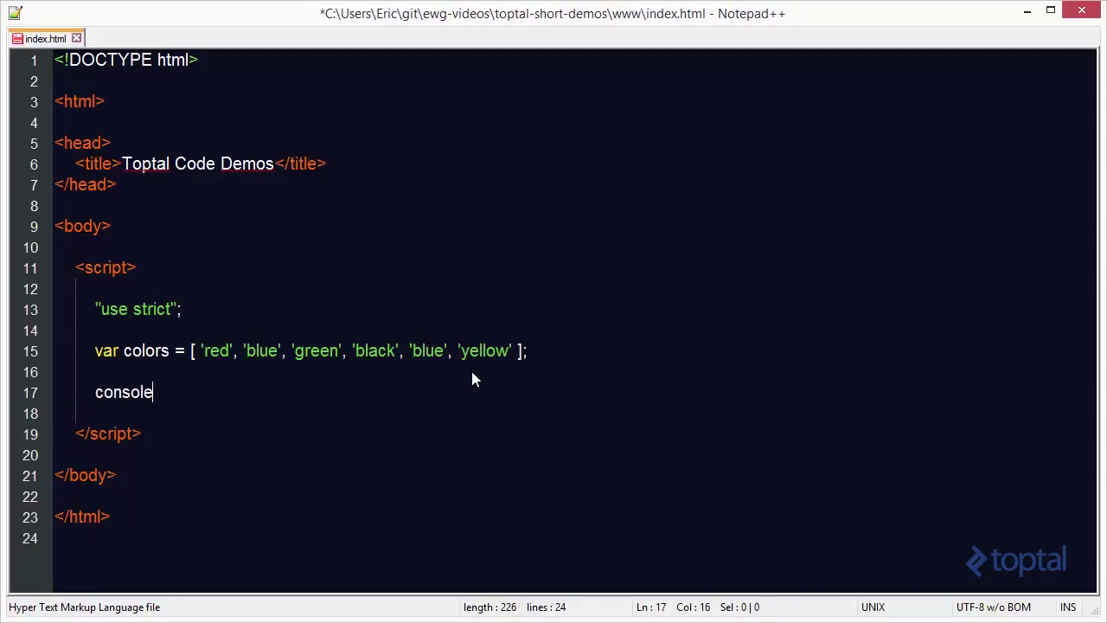
text(.dir(c)
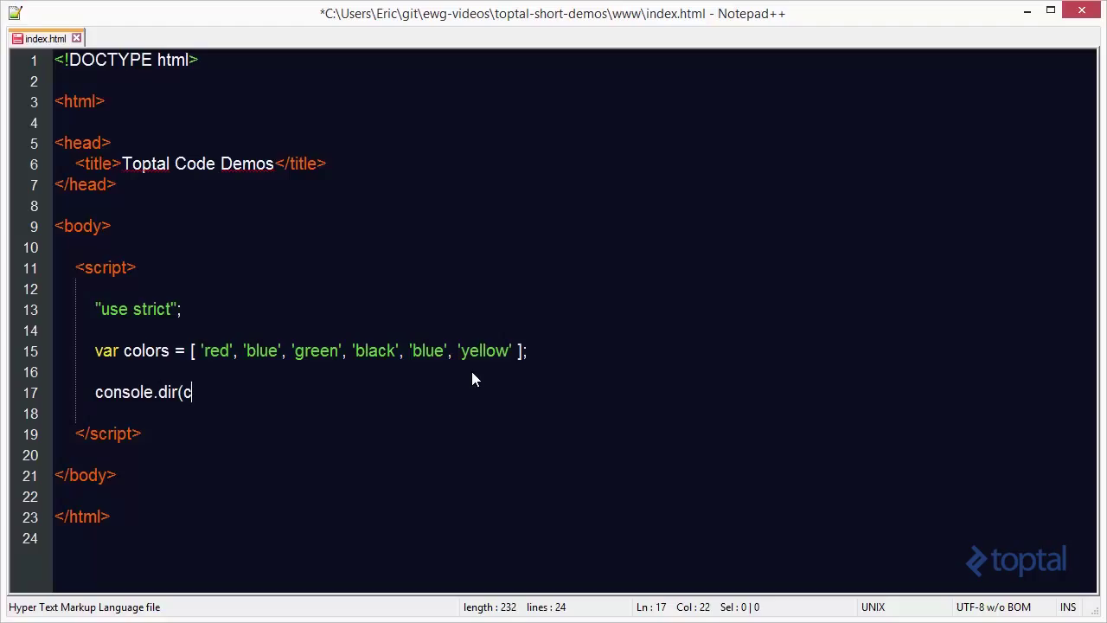
text(olors);)
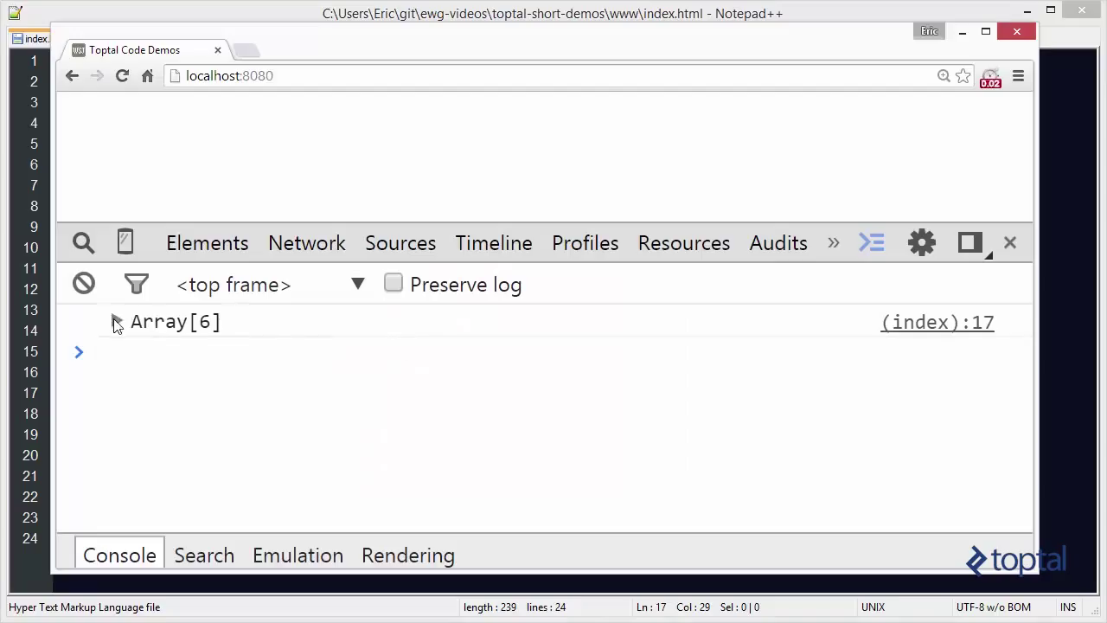
Step: Expand the logged Array[6] in the DevTools console, then return to the editor
click(114, 321)
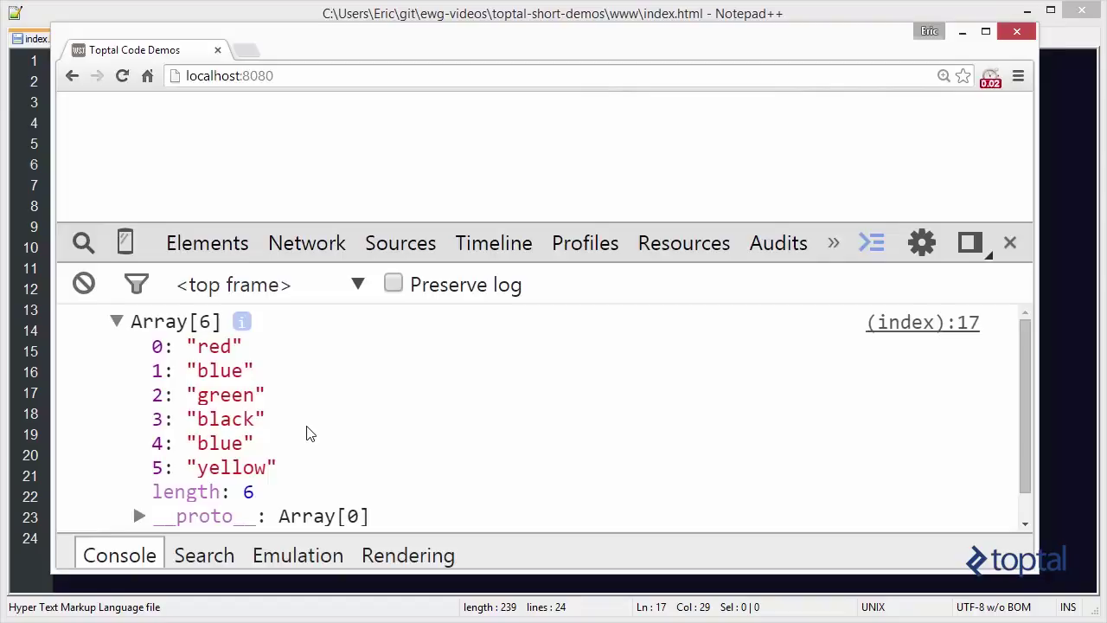
click(35, 38)
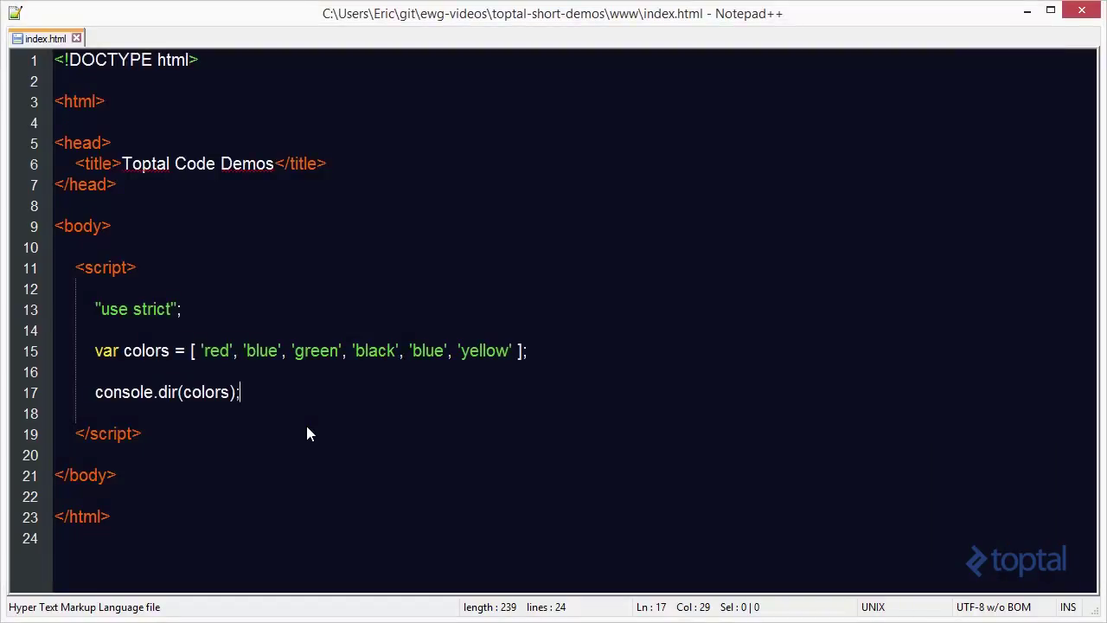
Step: Add var index = colors.indexOf("blue"); above the console.dir statement
key(enter)
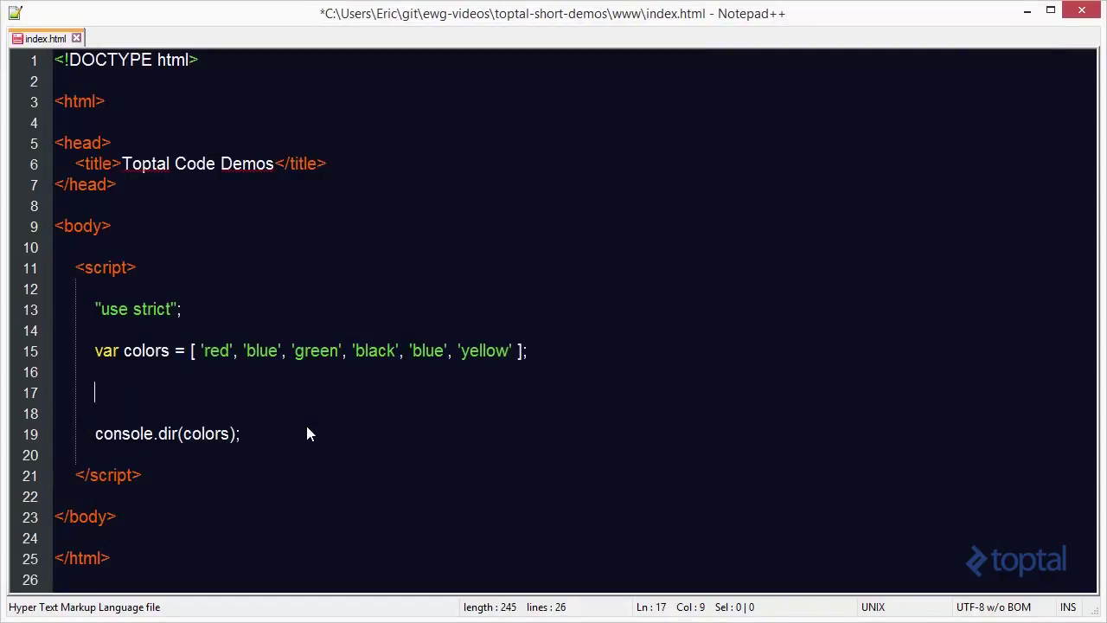
text(colors.)
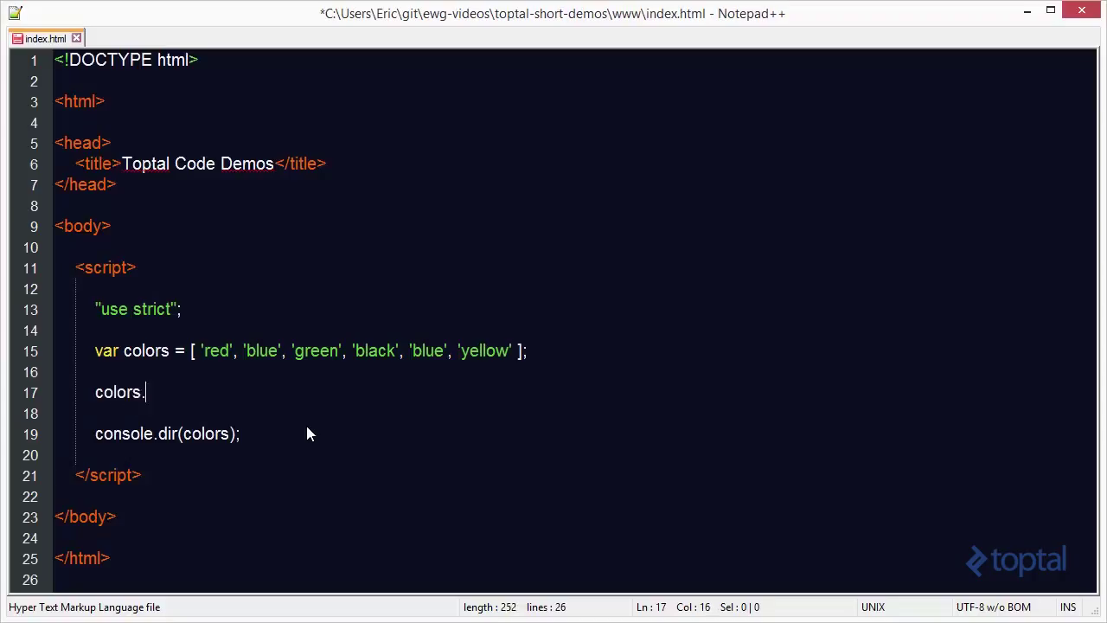
text(imdex)
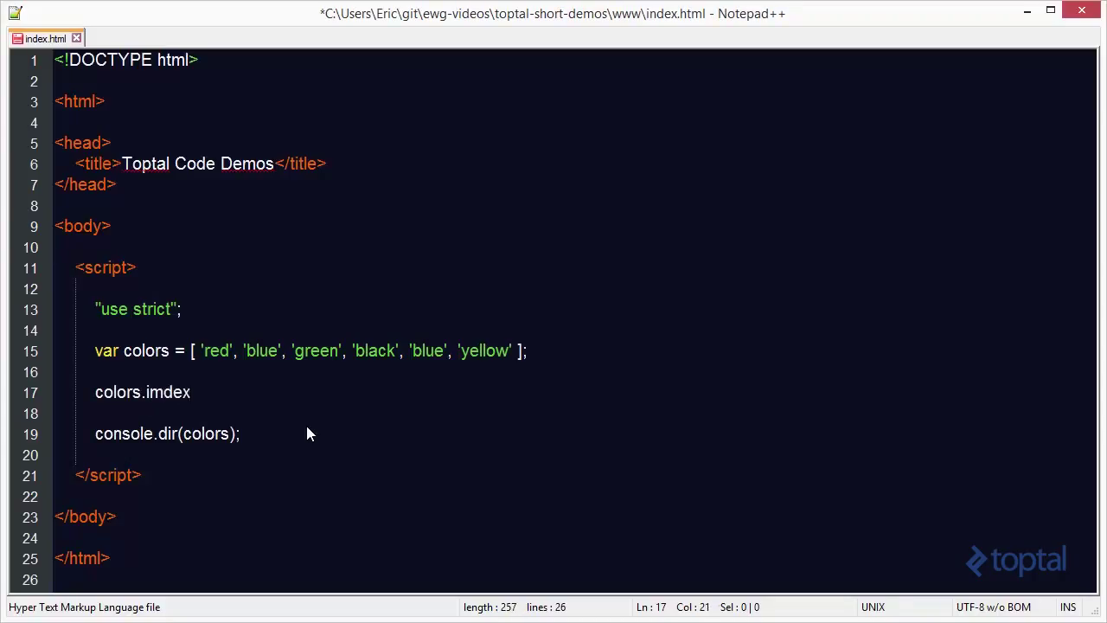
text(index)
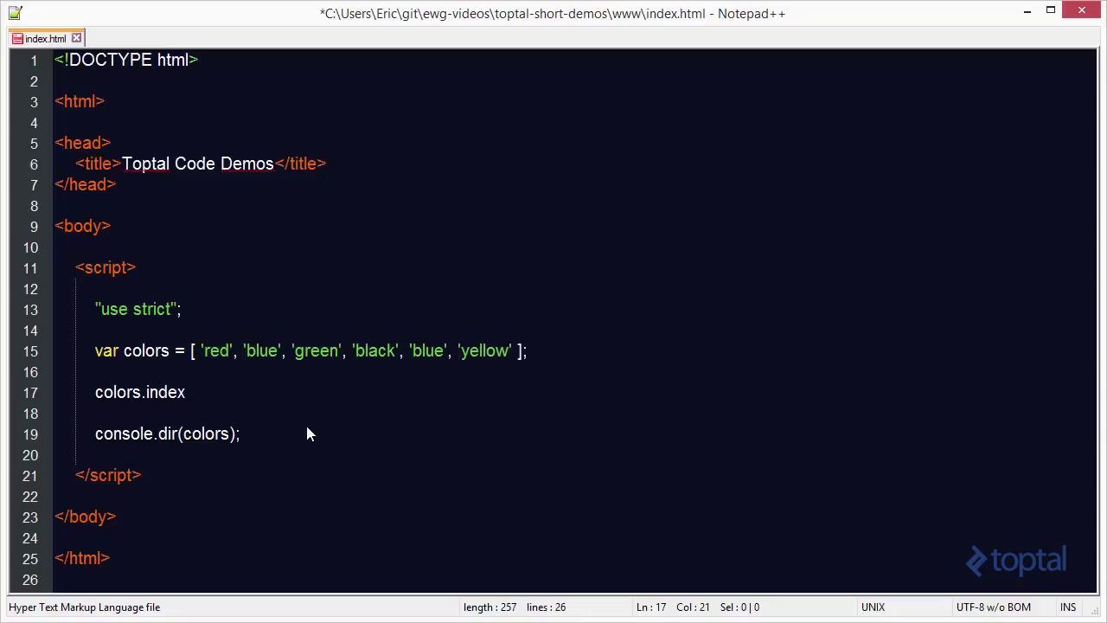
text(Of(')
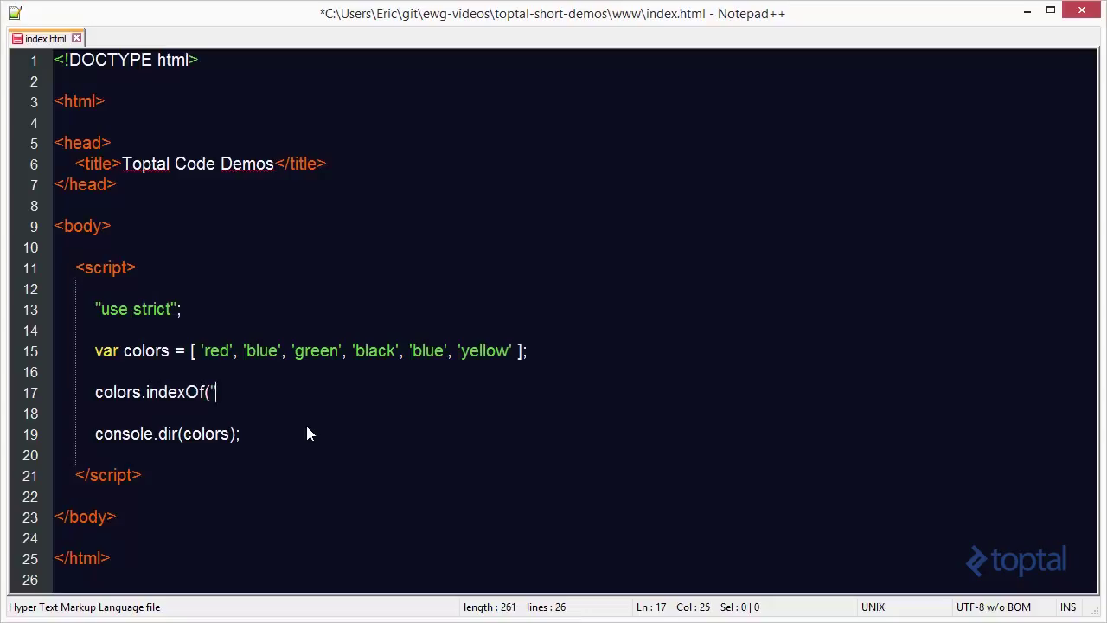
text(blue"))
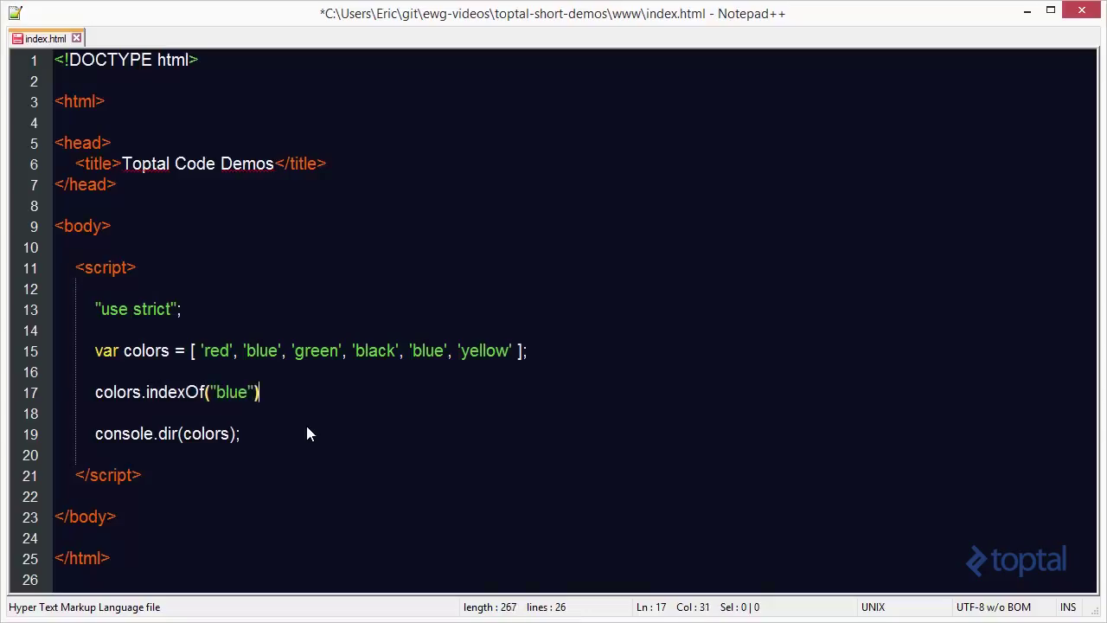
text(;)
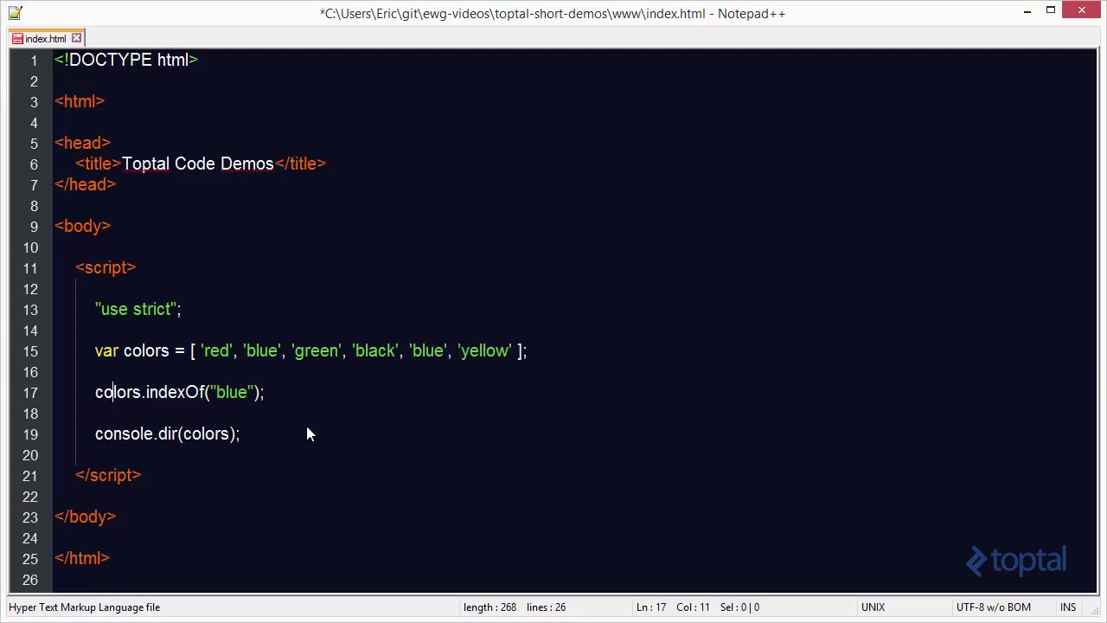
text(var index =)
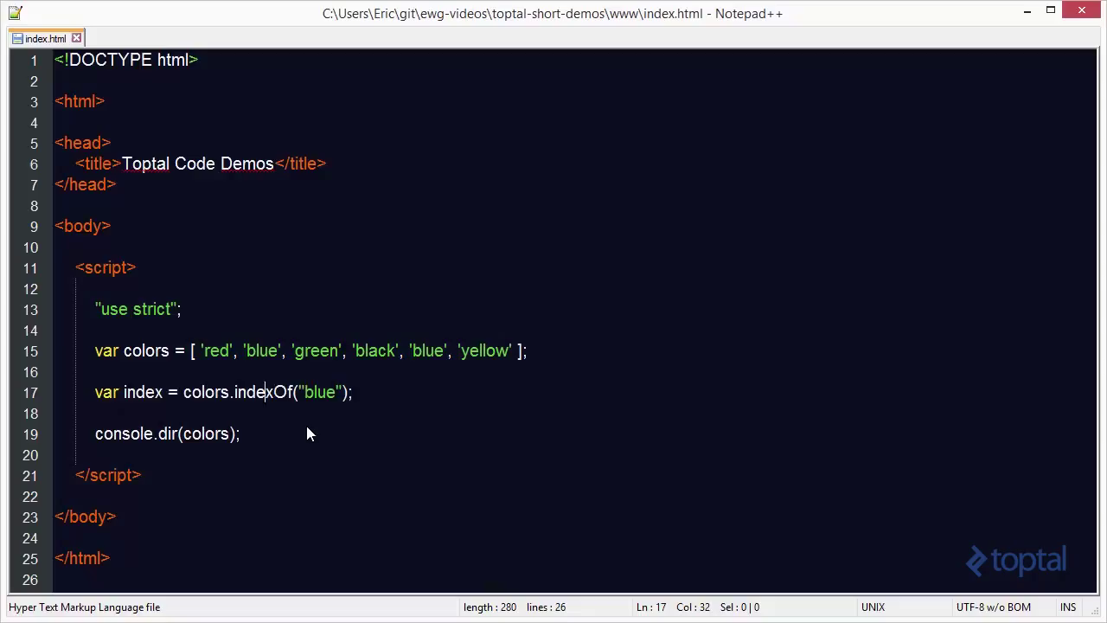
Step: Log index with console.log(index); on the next line and comment out console.dir
click(349, 391)
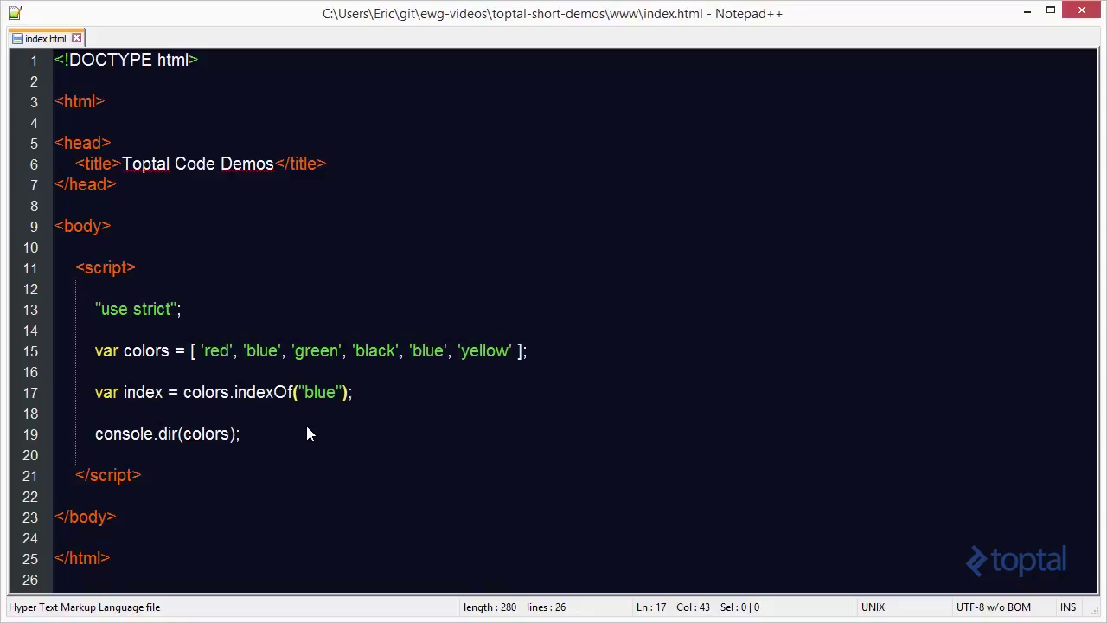
key(enter)
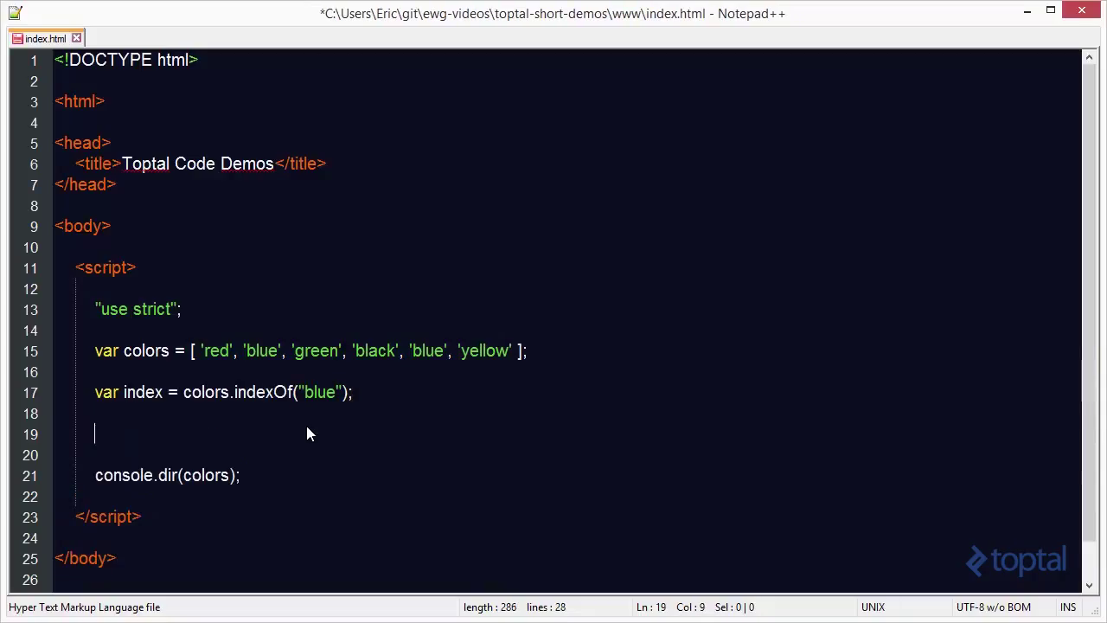
text(console.lo)
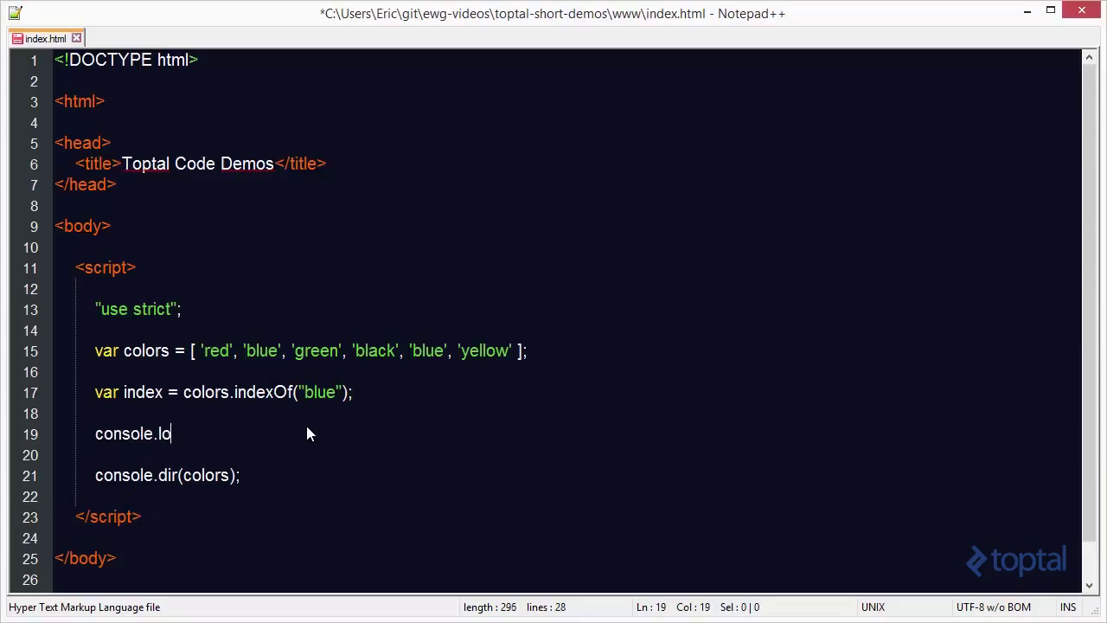
text(g(index);)
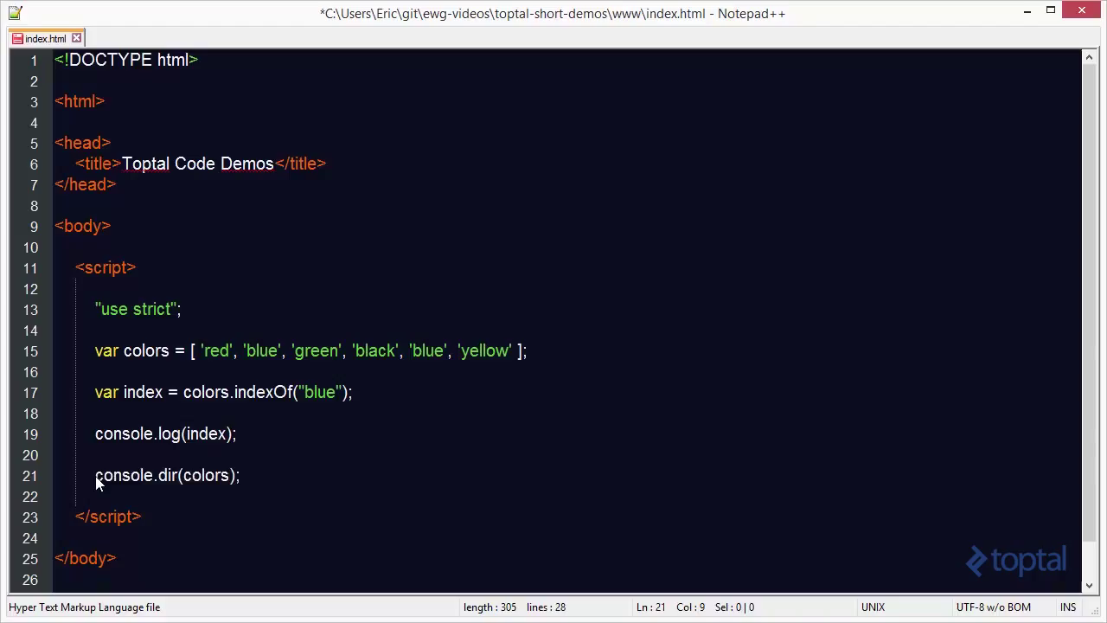
text(//)
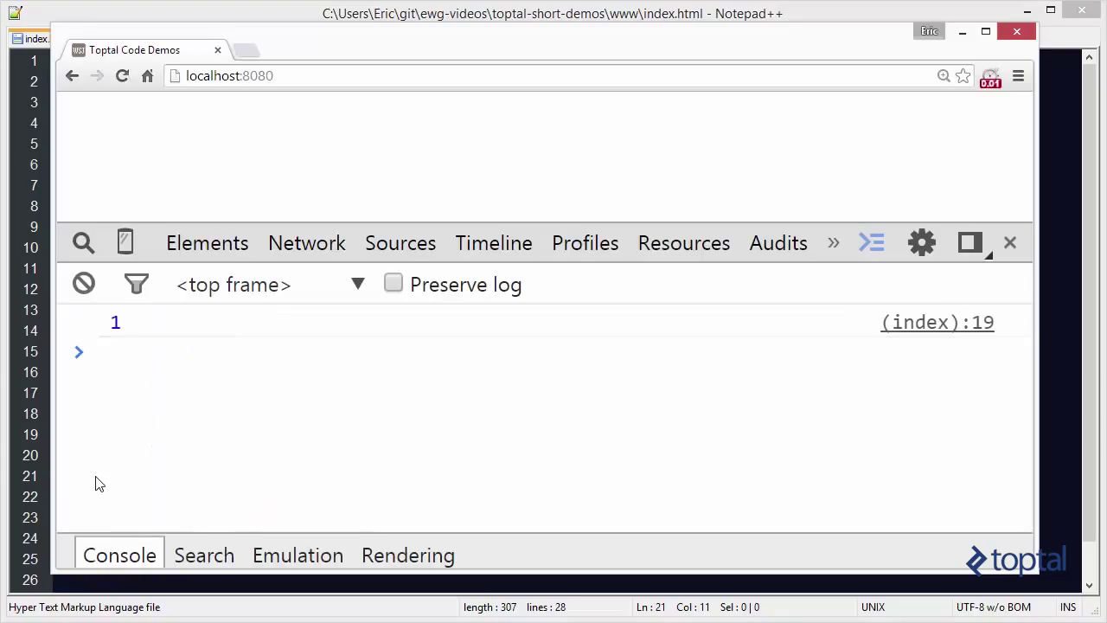
mouse_move(124, 337)
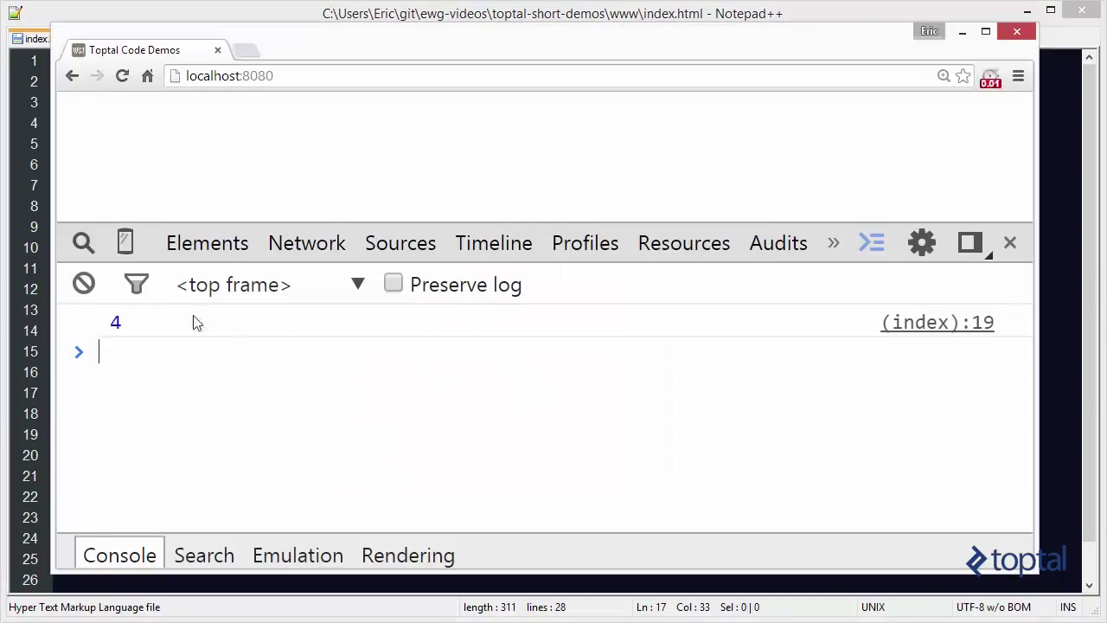
Step: Back in the editor, change the searched value from "blue" to "pink" in lastIndexOf
key(alt+tab)
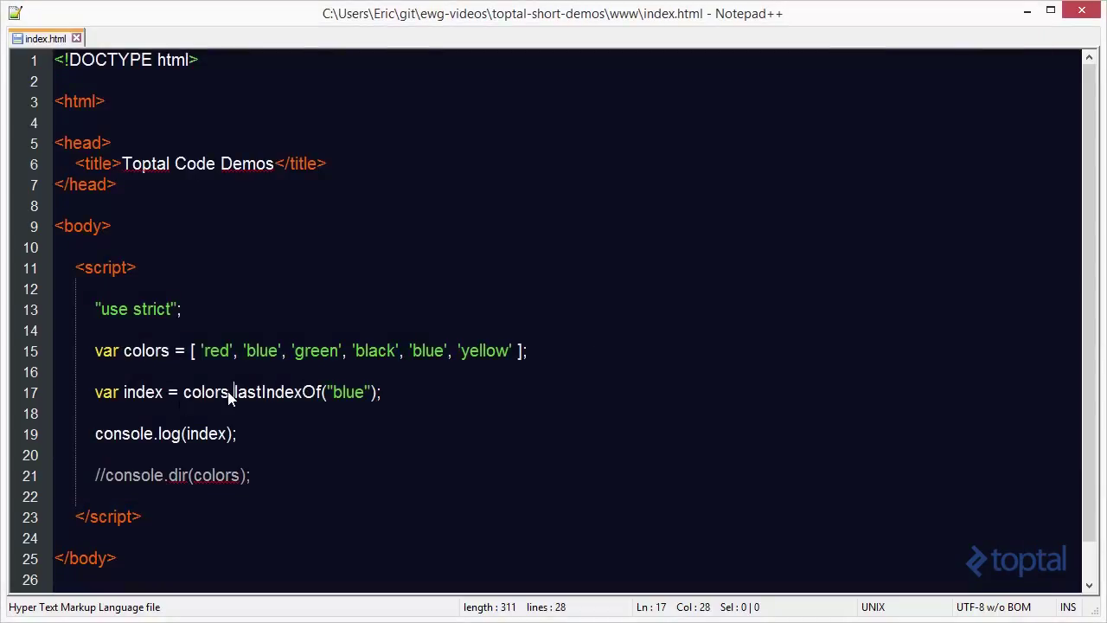
click(325, 391)
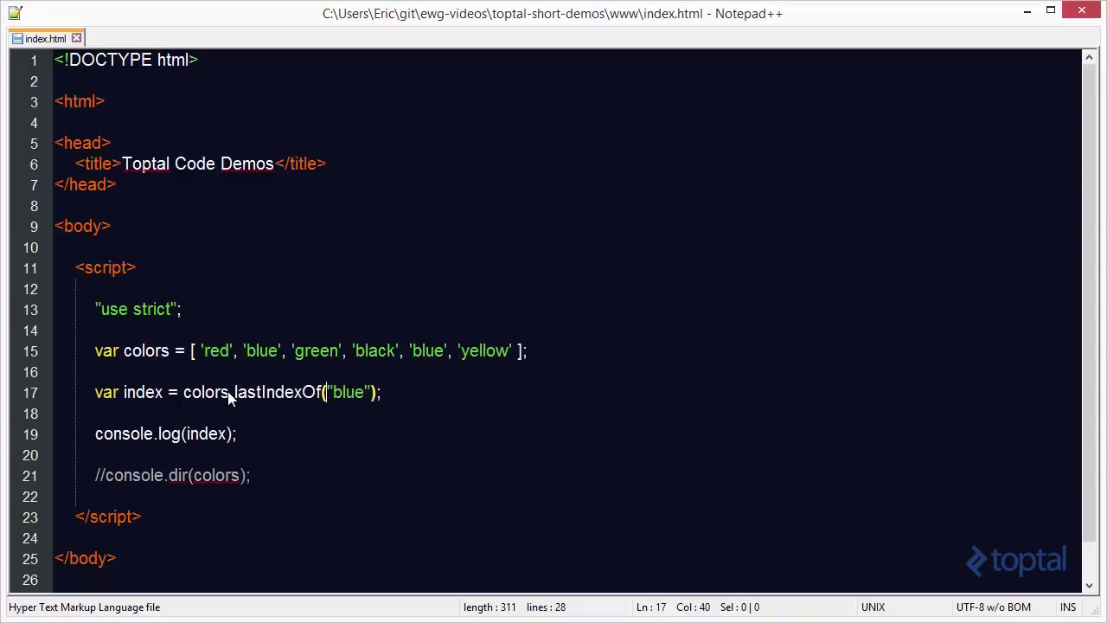
double_click(346, 391)
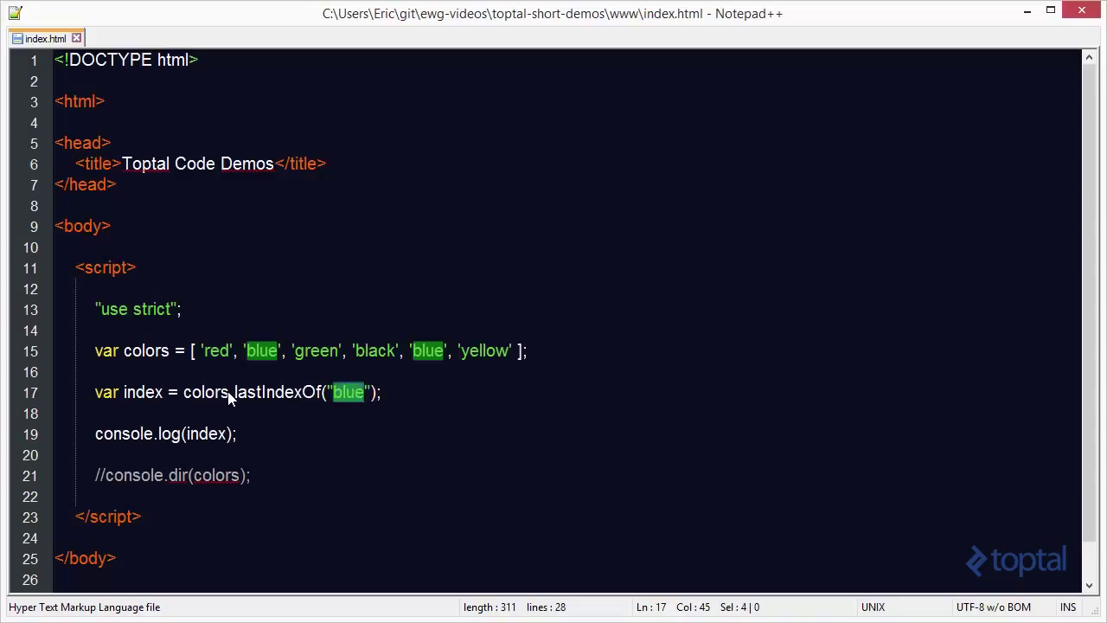
text(pink)
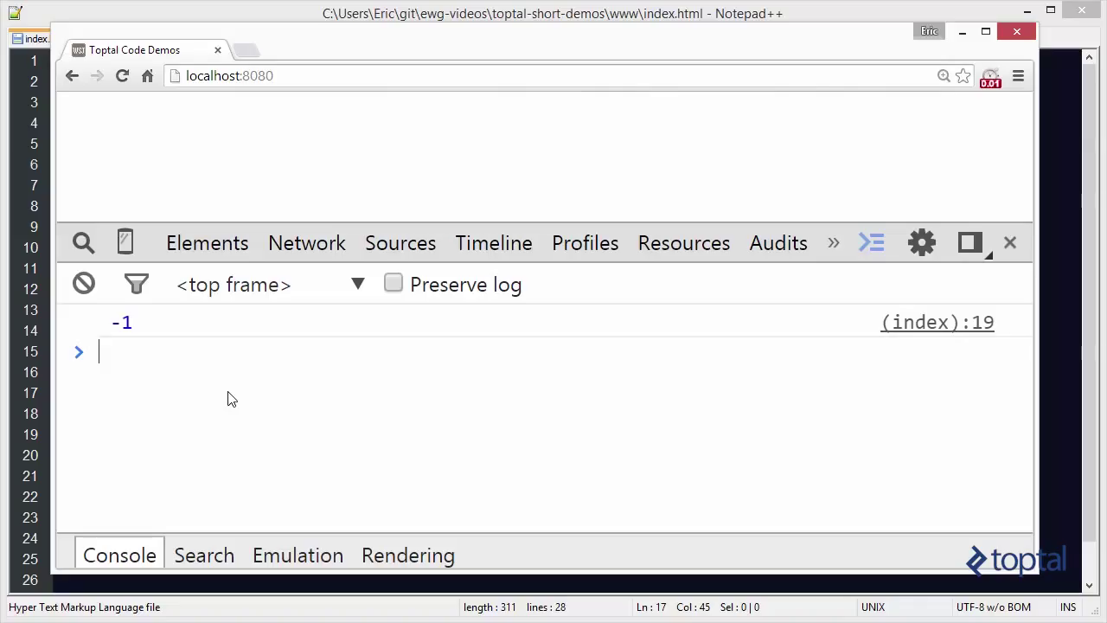
Step: Declare var blue = { color: "blue" } on the empty line above the colors array
click(35, 38)
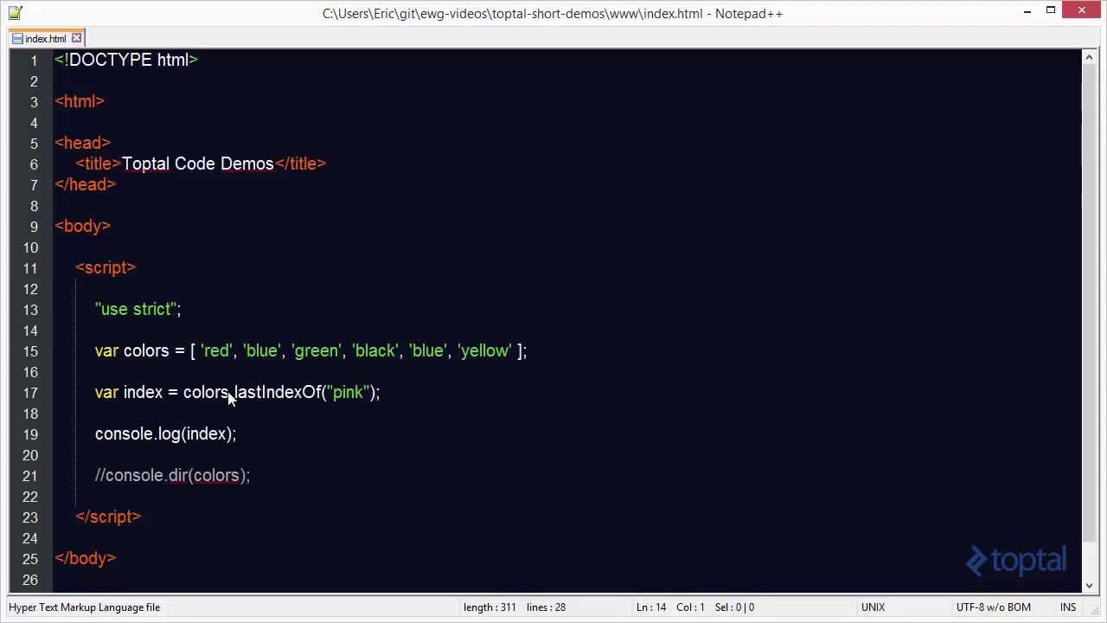
text(v)
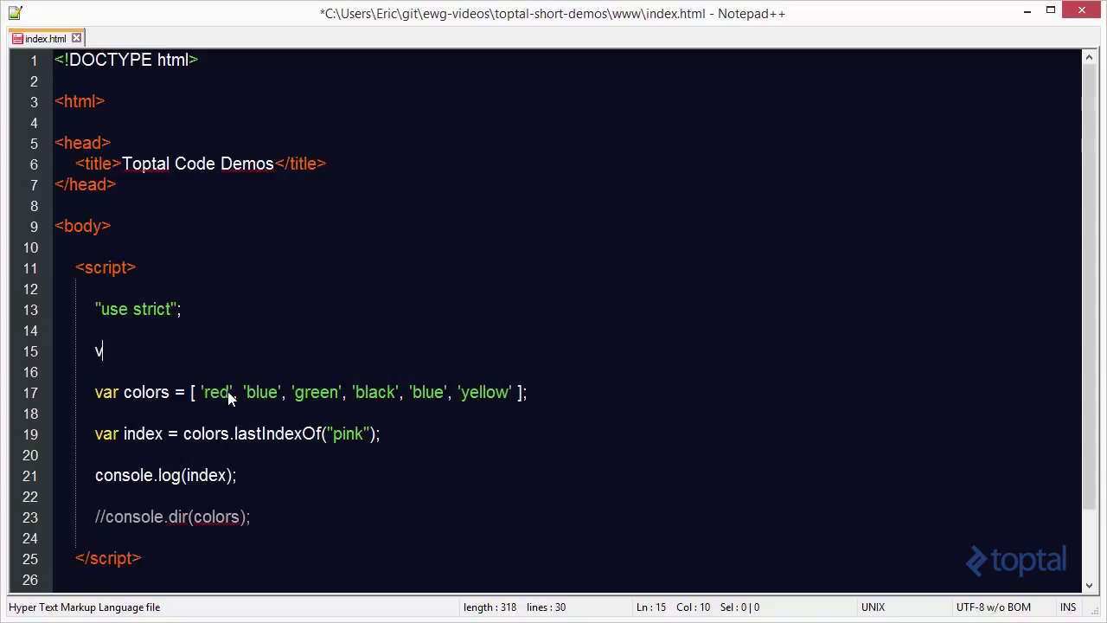
text(ar)
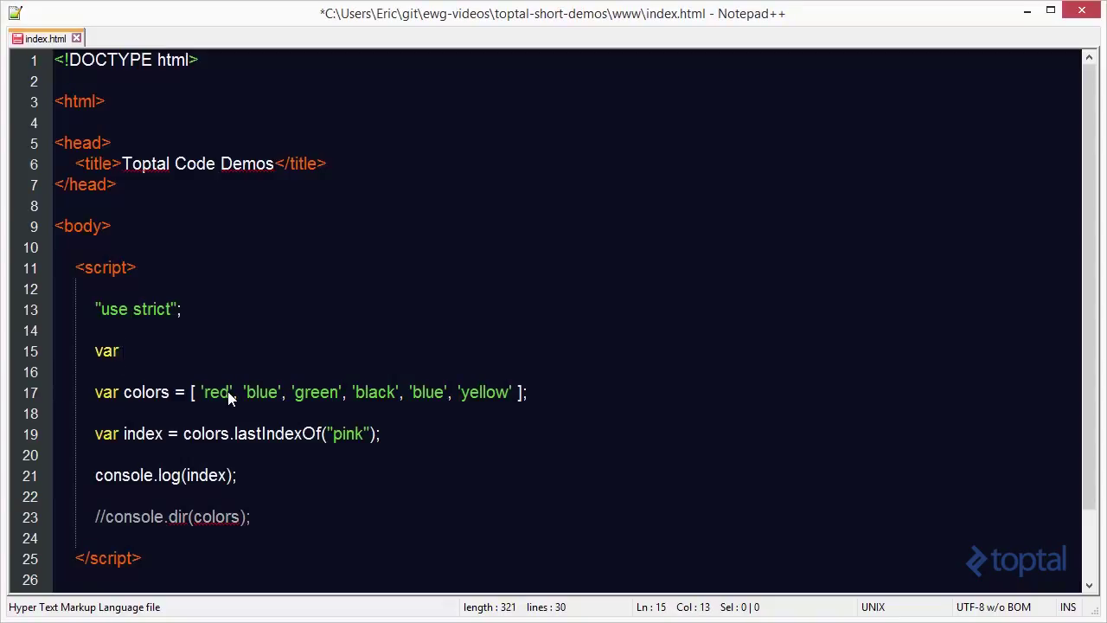
text(blu)
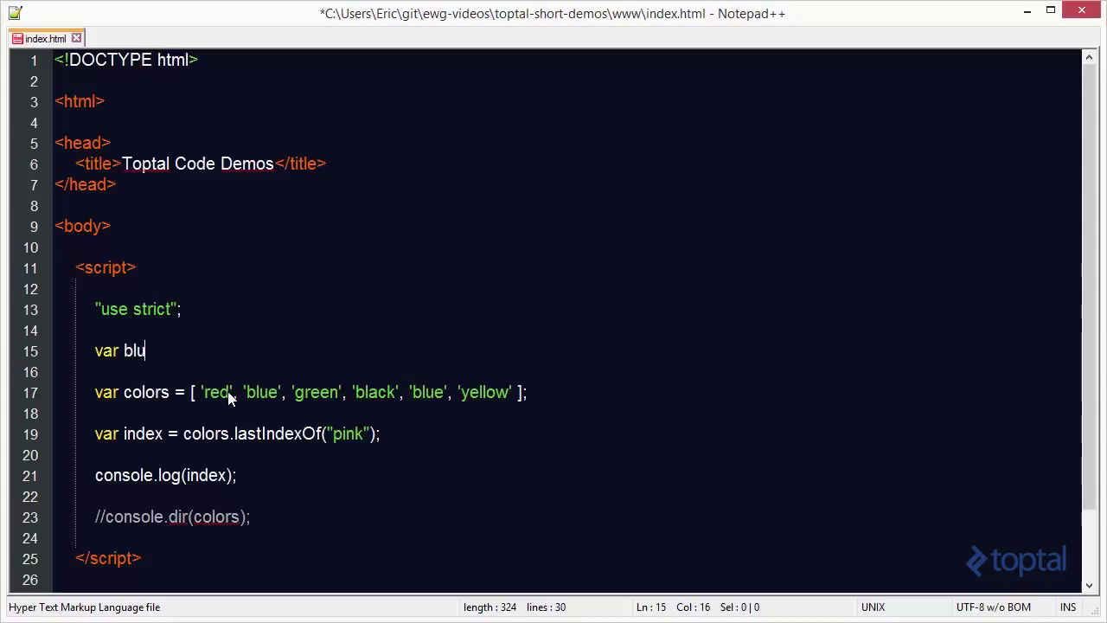
text(e = {)
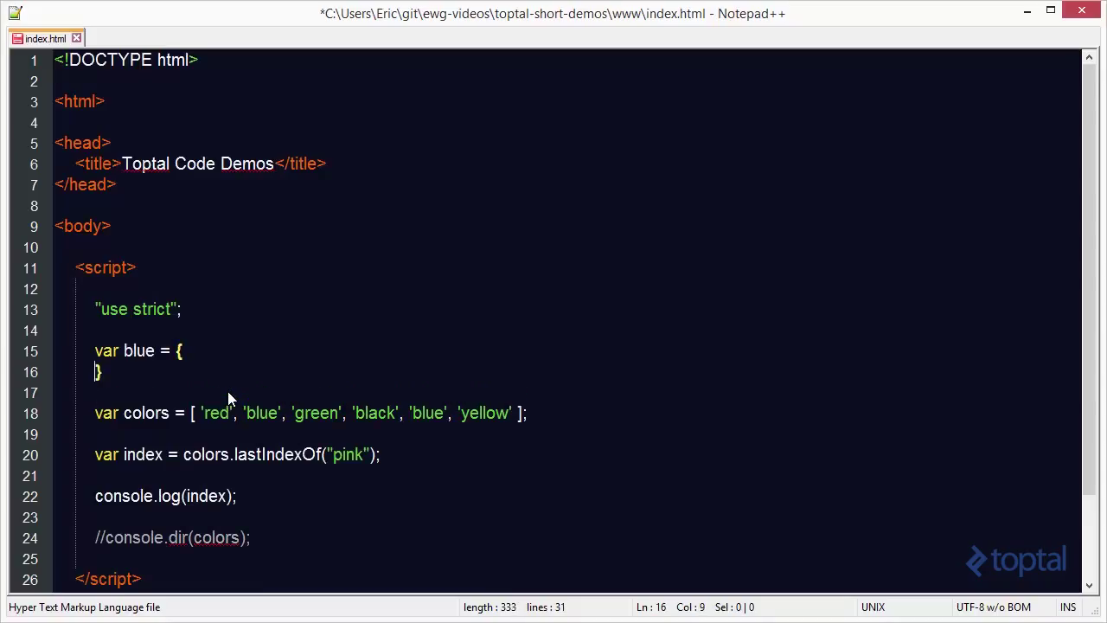
text(color:)
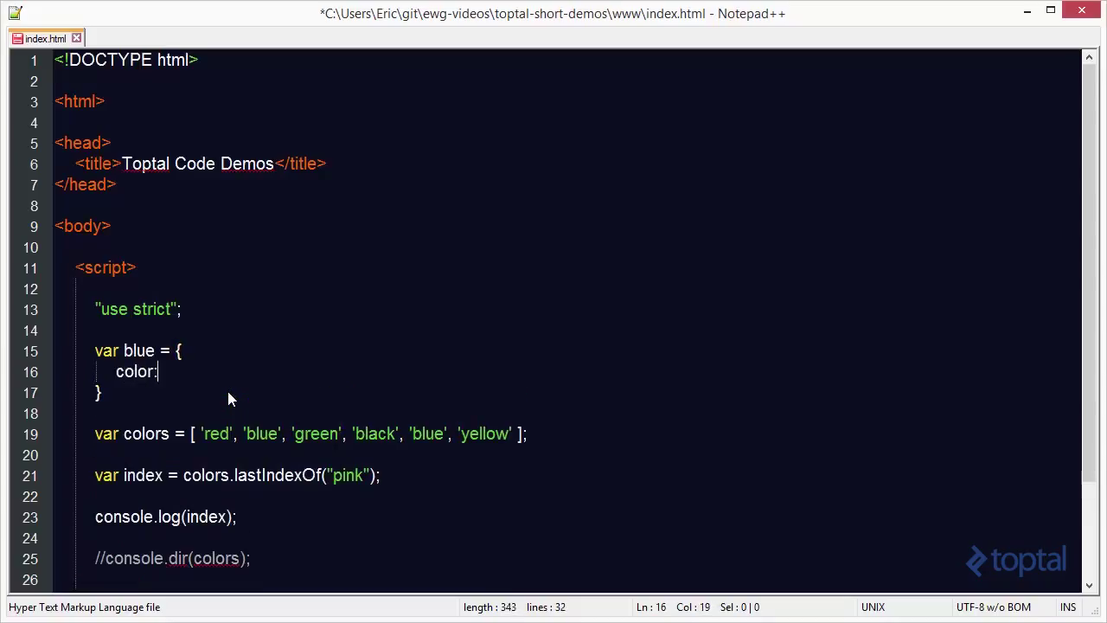
text("blue")
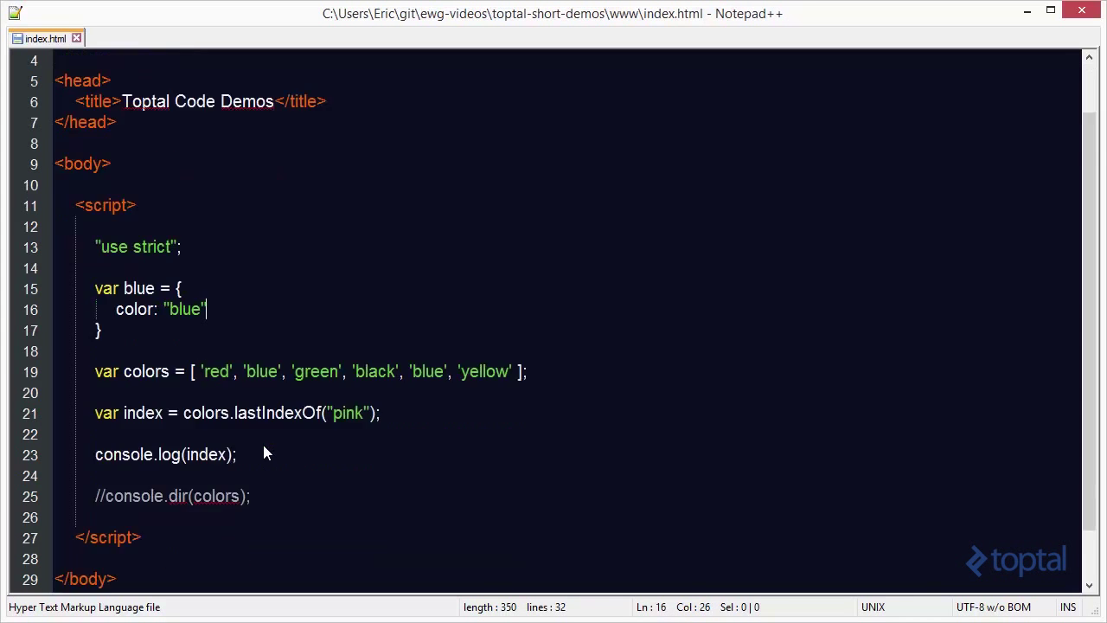
Step: Wrap the array's color strings as {color:'...'} objects, from red through yellow
scroll(down, 3)
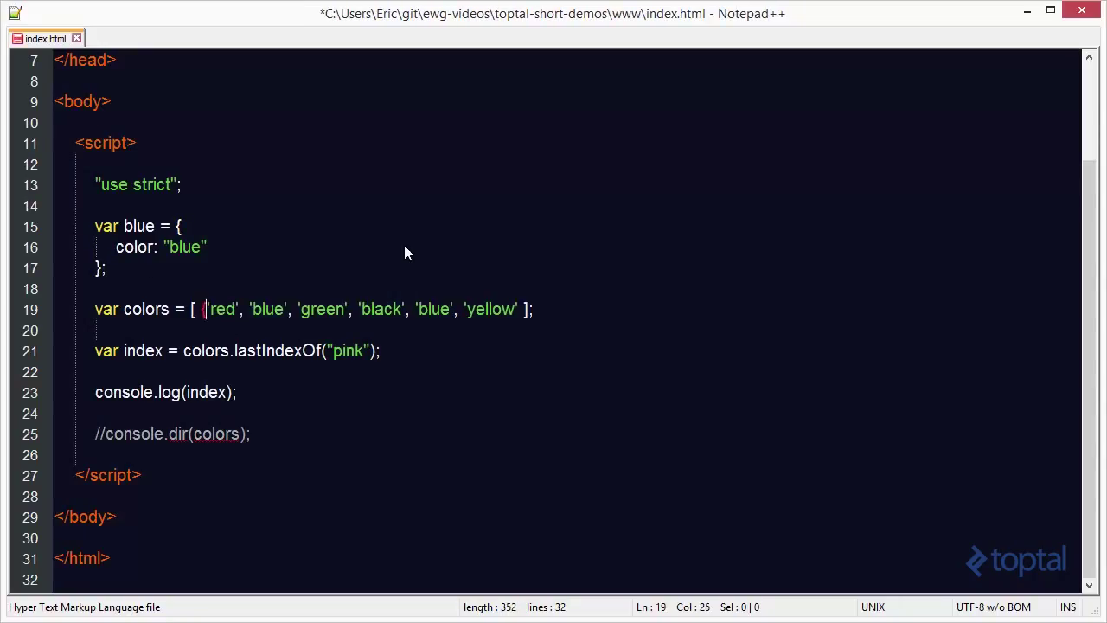
text({color:)
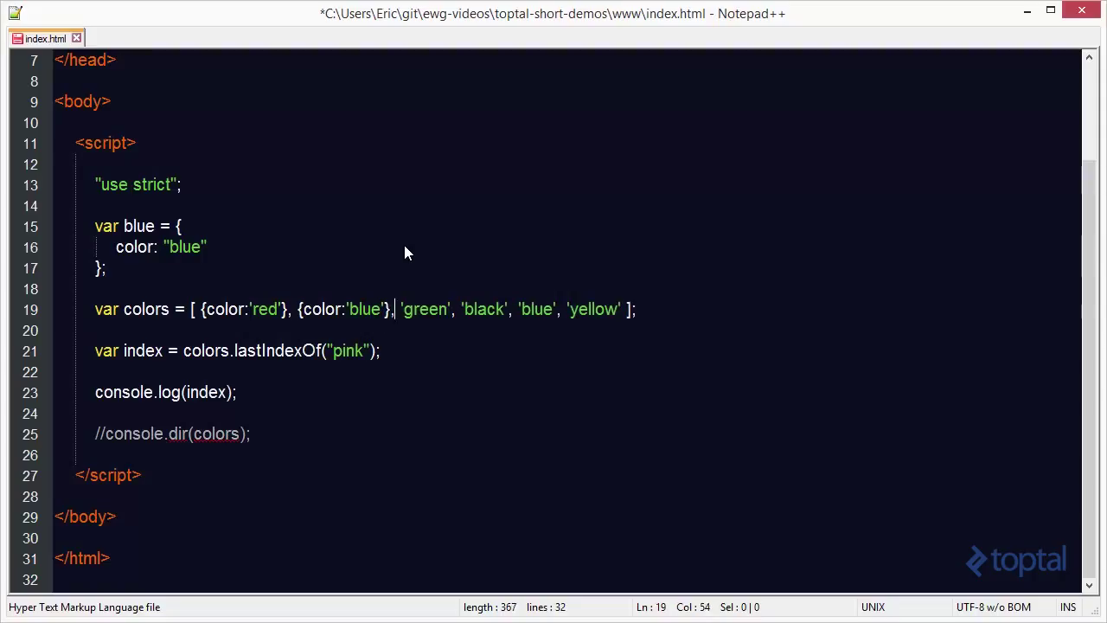
text({color:)
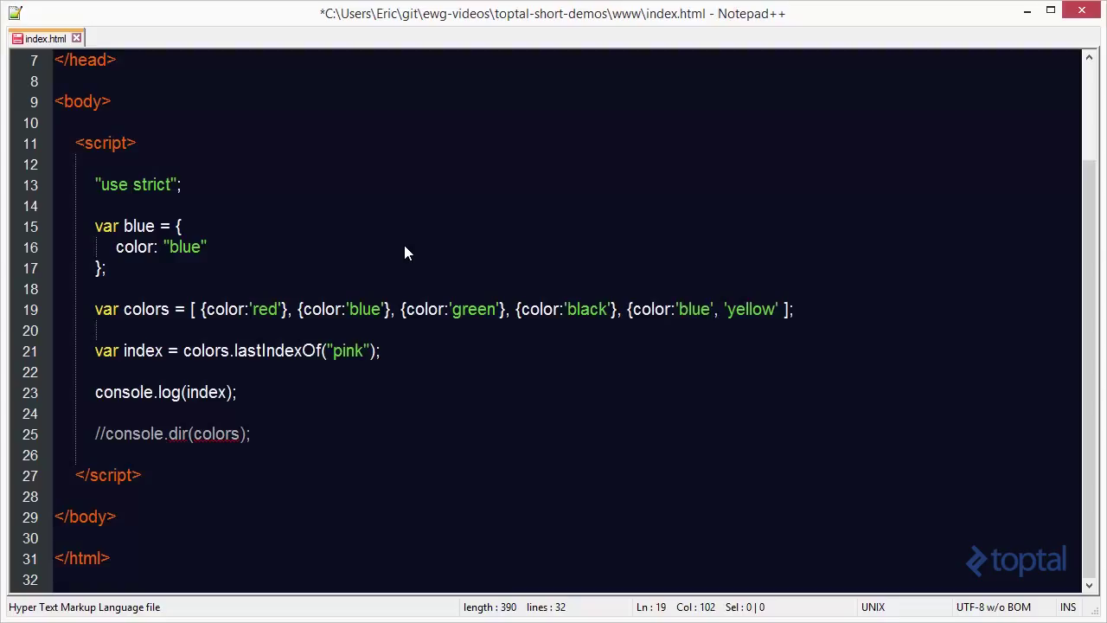
text({c)
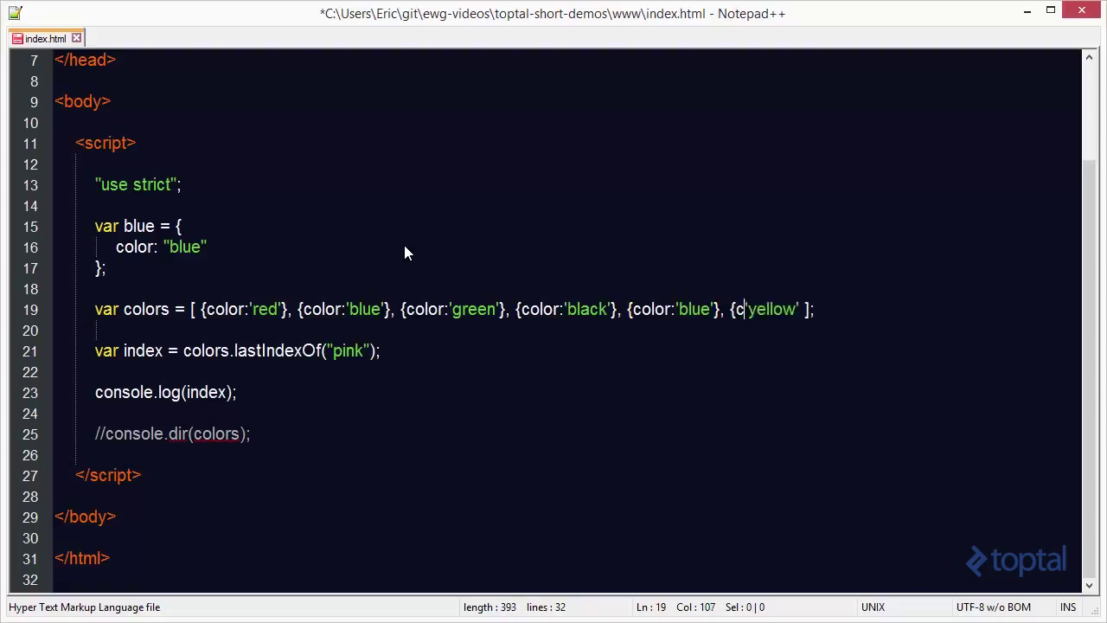
text(olor:)
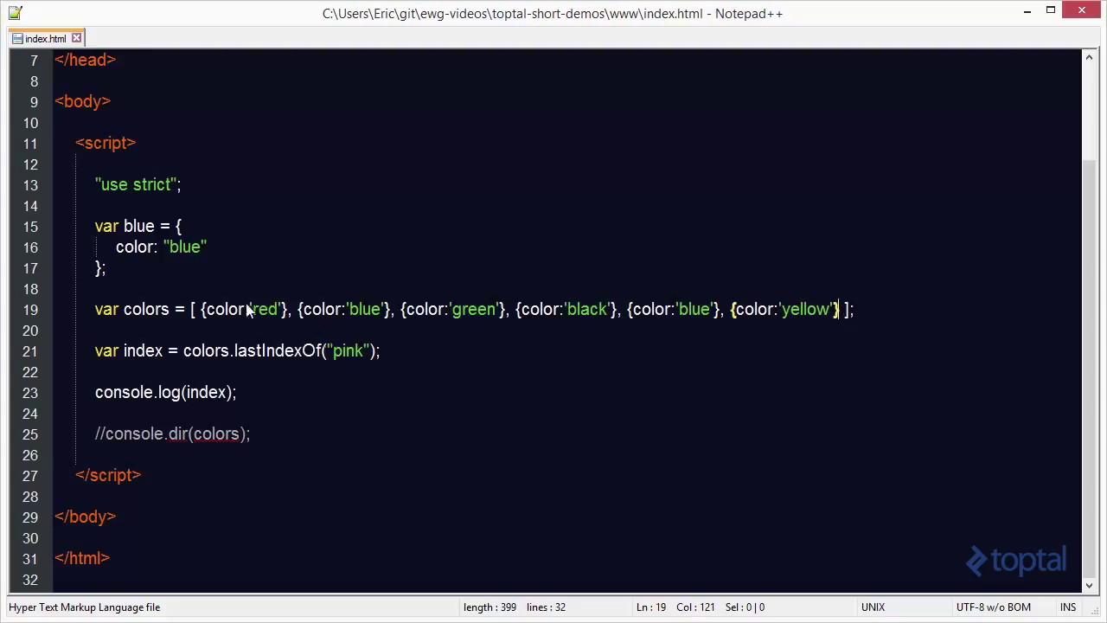
Step: Replace lastIndexOf("pink") with indexOf(blue), passing the blue object
double_click(138, 225)
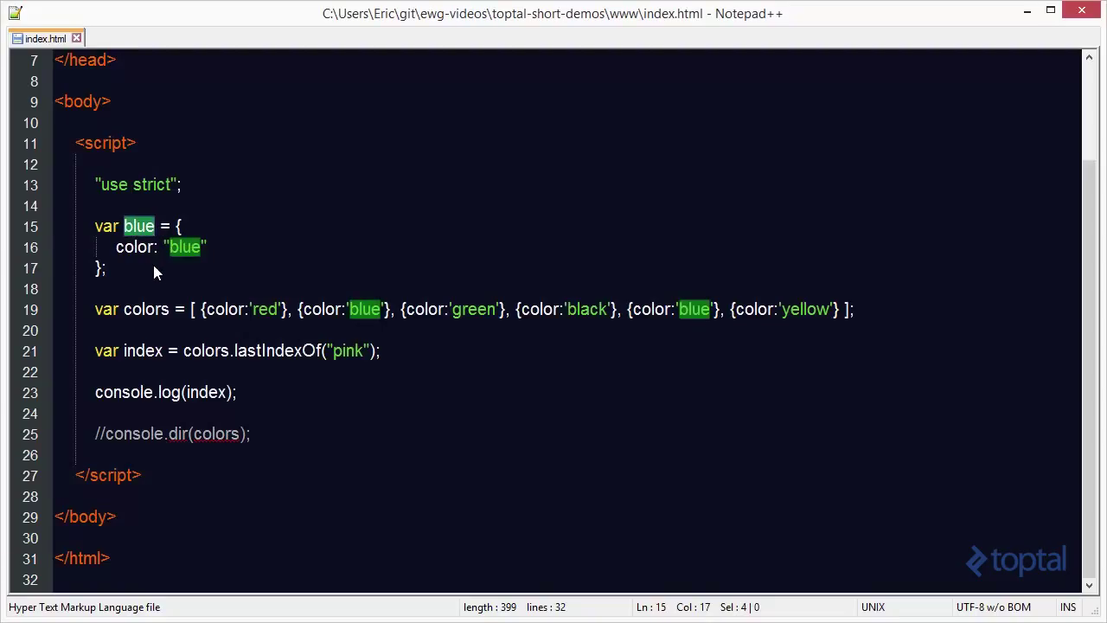
mouse_move(376, 326)
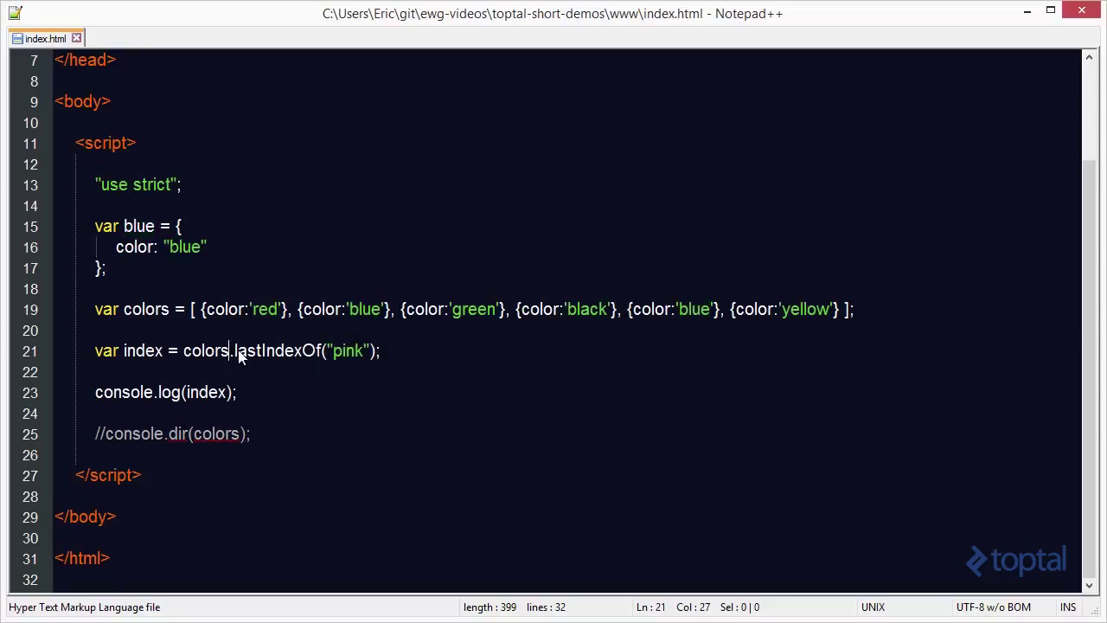
double_click(249, 349)
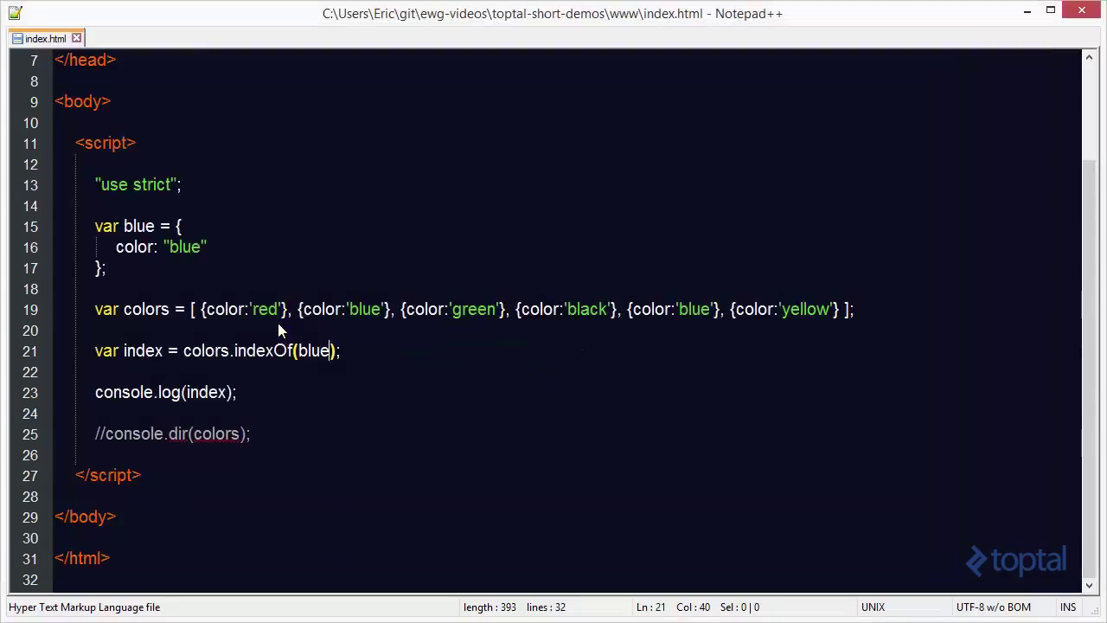
mouse_move(173, 263)
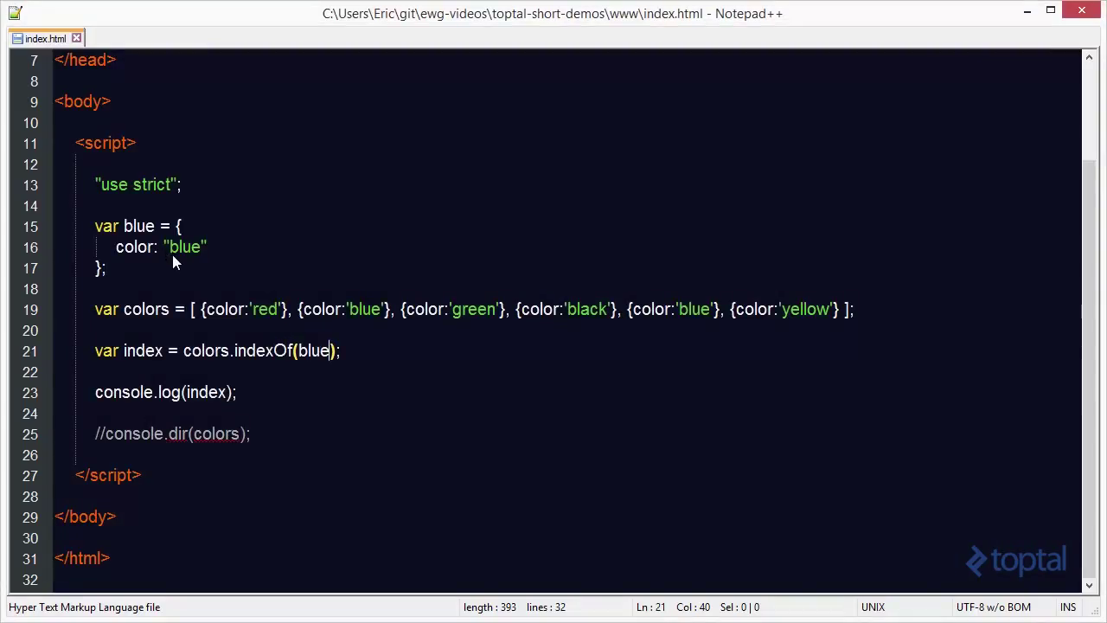
mouse_move(326, 318)
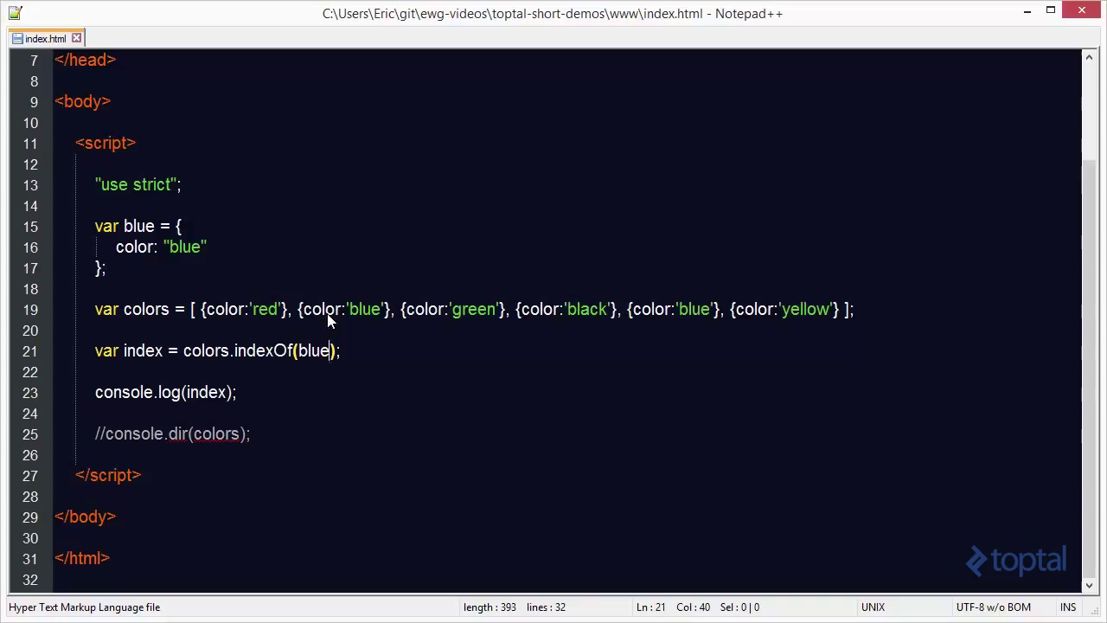
mouse_move(367, 323)
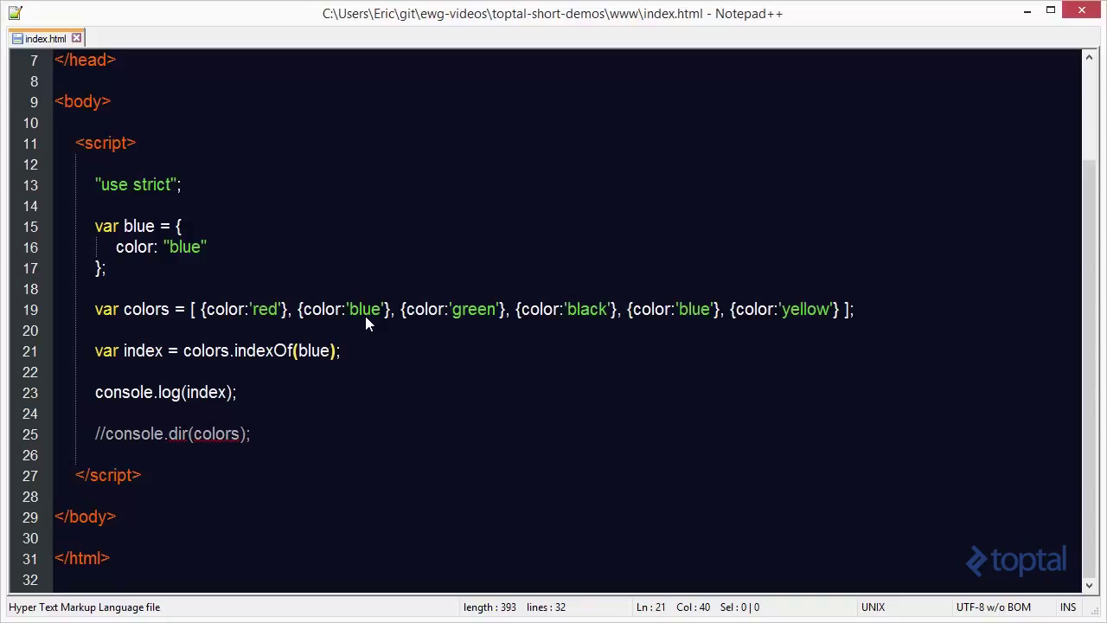
mouse_move(349, 325)
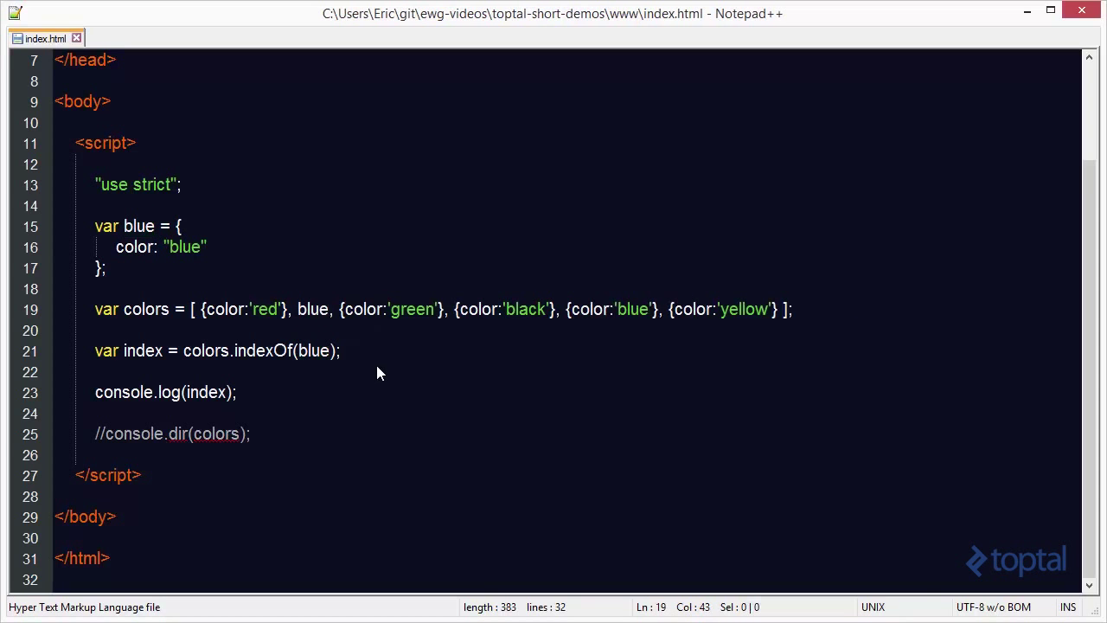
mouse_move(377, 384)
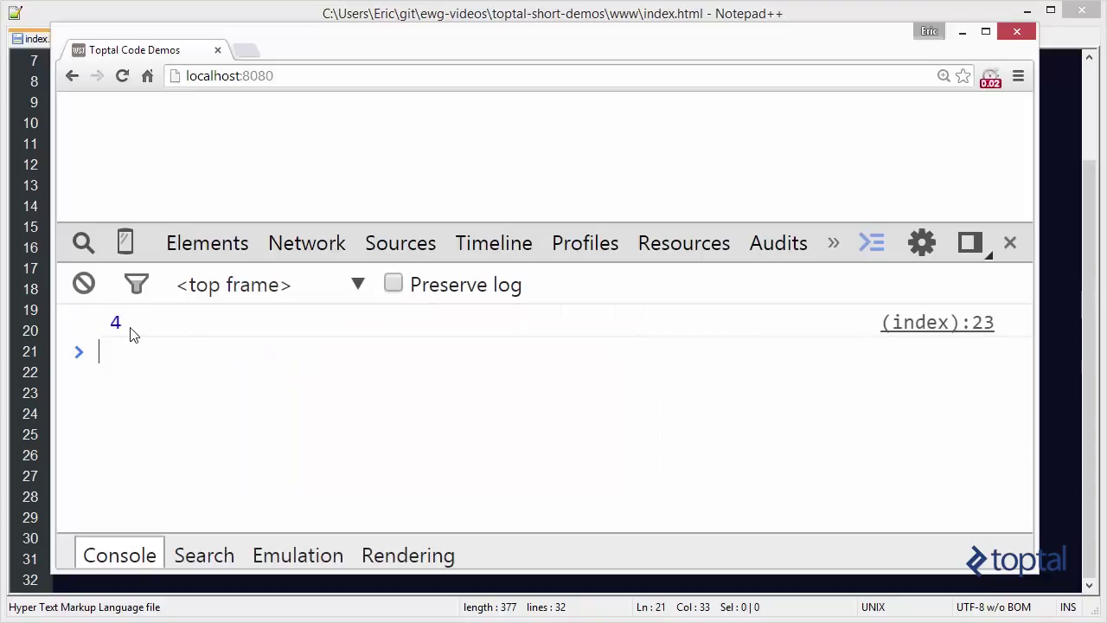
Step: Return from Chrome's console, which logged 4, to the code in Notepad++
click(45, 38)
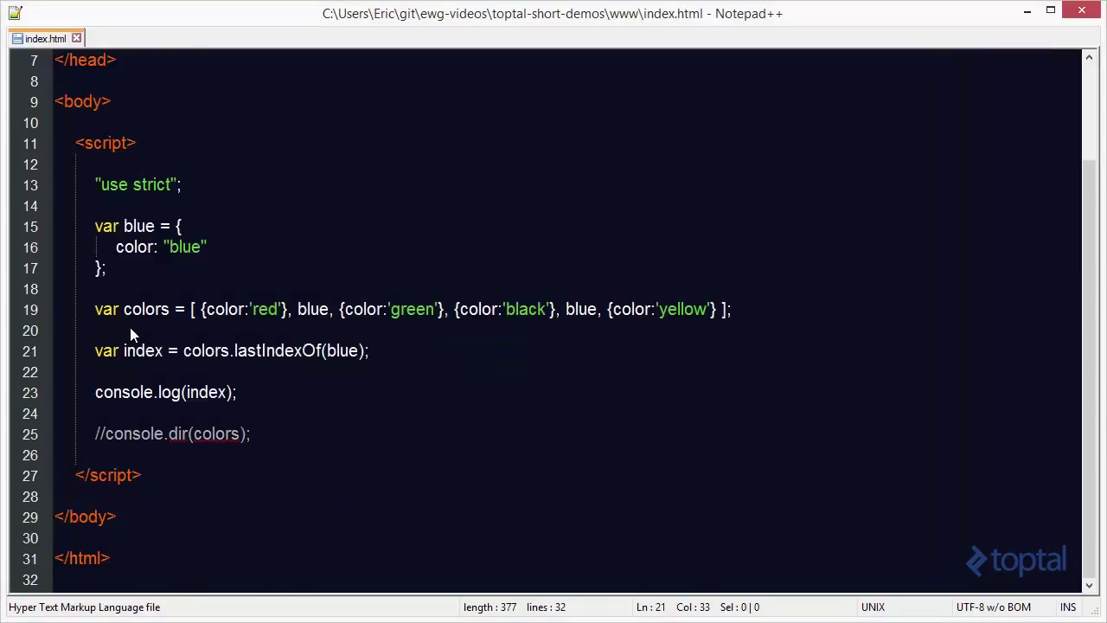